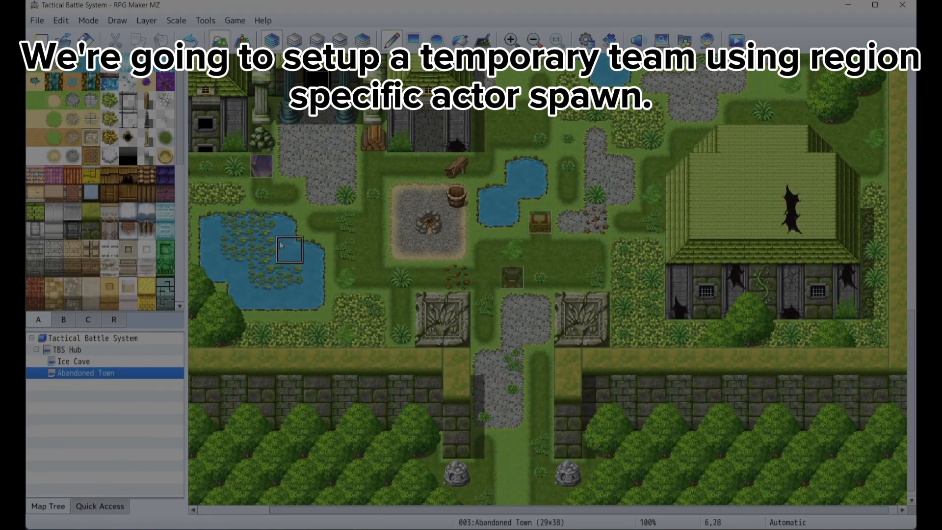
Step: Show the Abandoned Town map's region numbers and open the Plugin Manager
{"action": "left_click", "coordinate": [241, 39]}
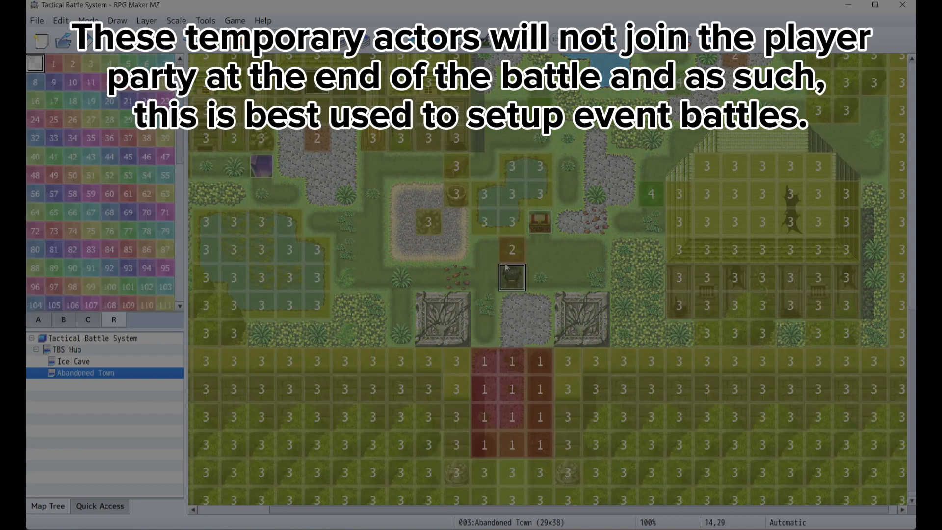
{"action": "left_click", "coordinate": [205, 20]}
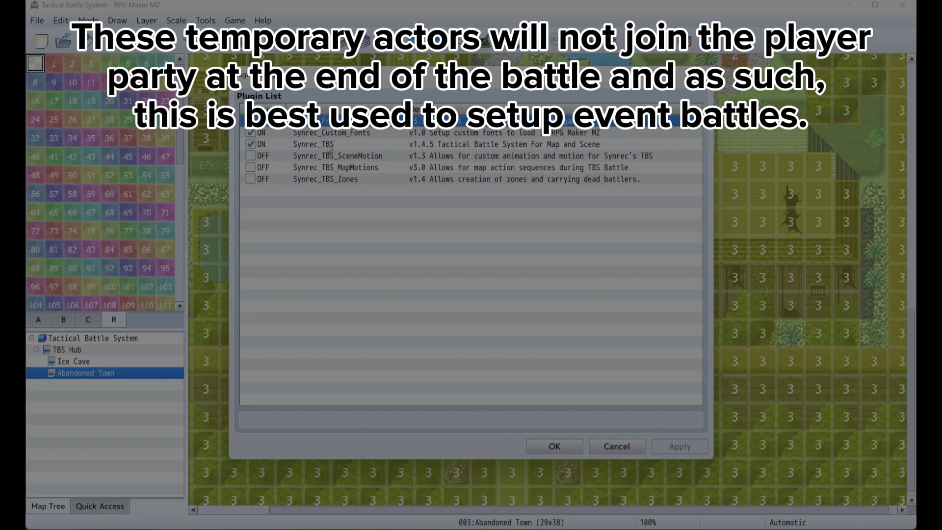
Step: Open Synrec_TBS Map Configurations and select the map's Region Specific Actors setting
{"action": "double_click", "coordinate": [314, 143]}
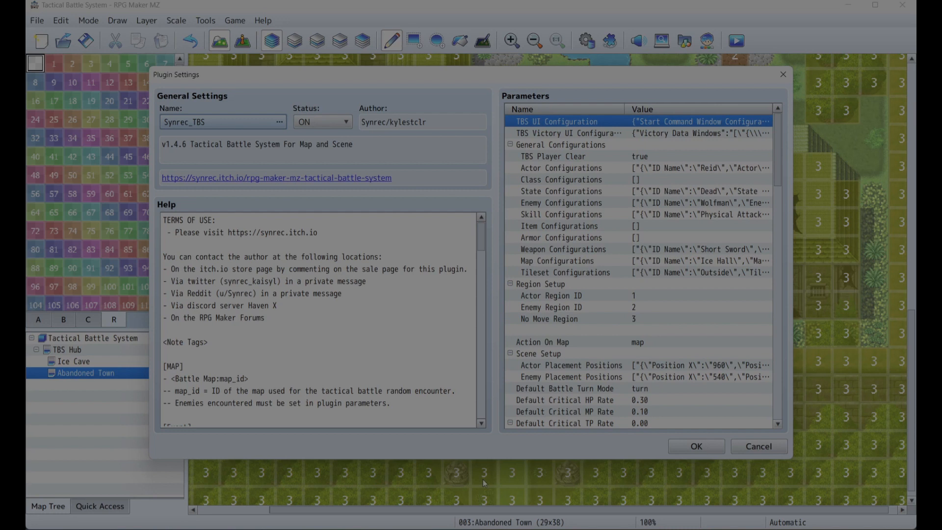
{"action": "double_click", "coordinate": [701, 261]}
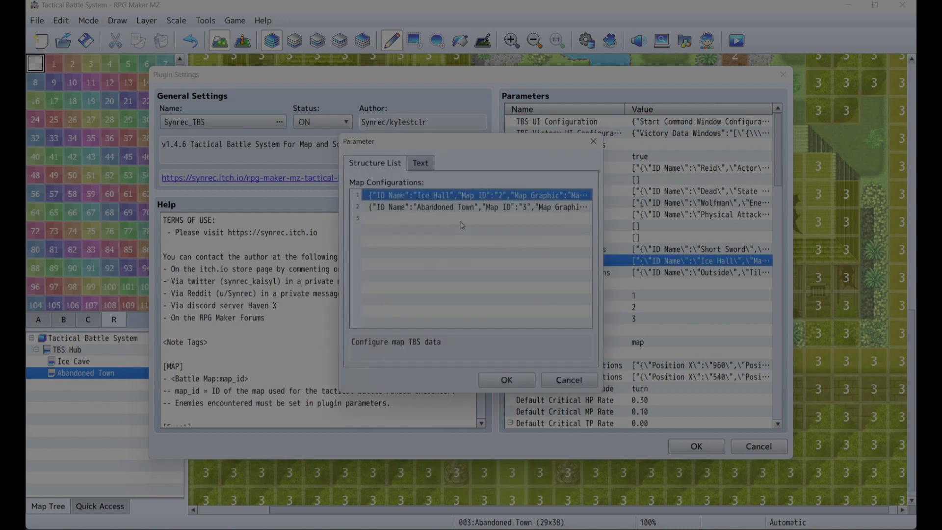
{"action": "mouse_move", "coordinate": [509, 214]}
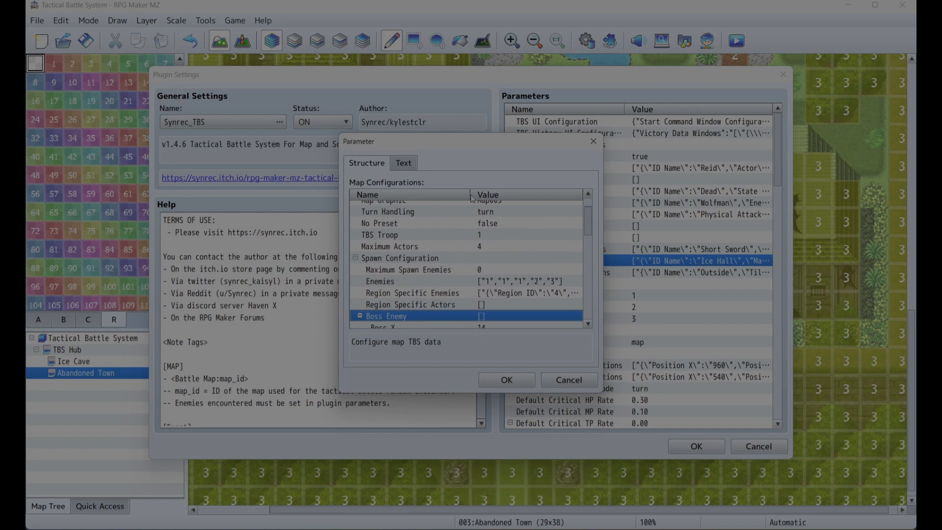
{"action": "left_click", "coordinate": [424, 305]}
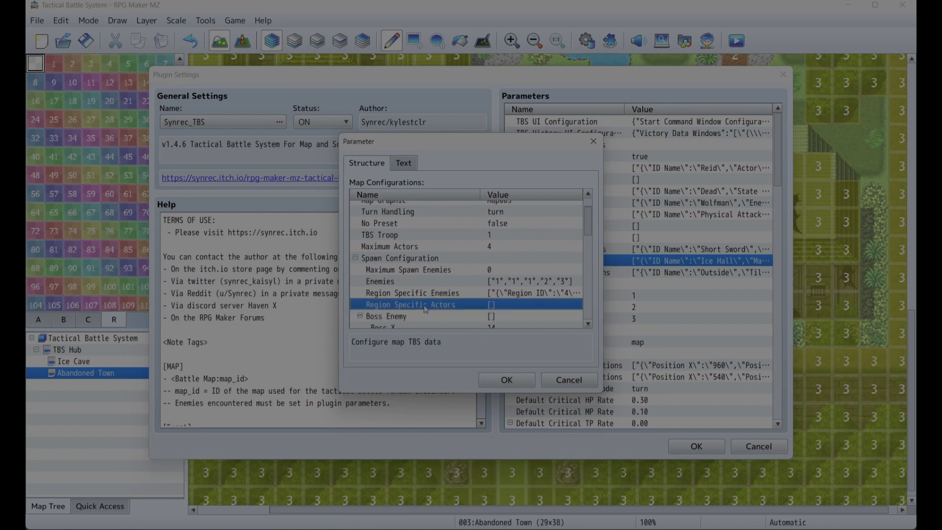
{"action": "mouse_move", "coordinate": [501, 308]}
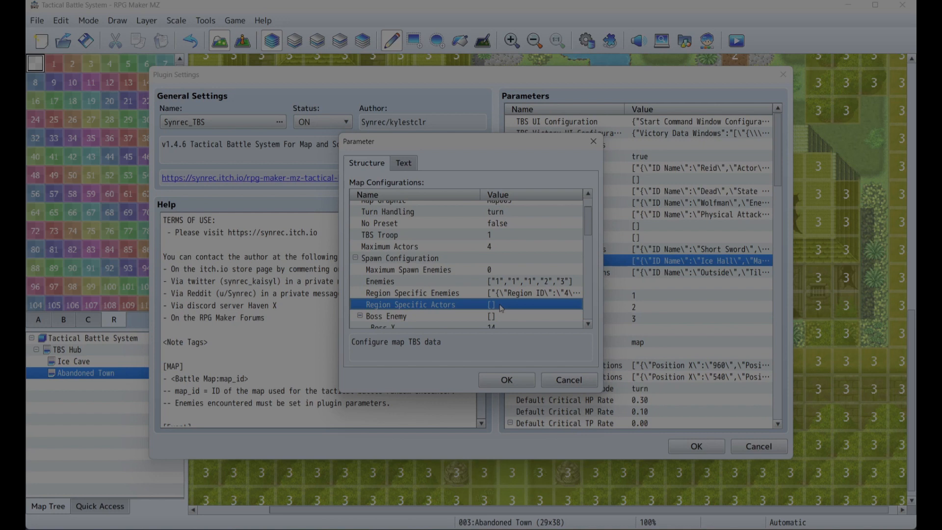
Step: Create a Region Specific Actors entry: region 11, level 5, actor 0002 Priscilla
{"action": "double_click", "coordinate": [411, 304]}
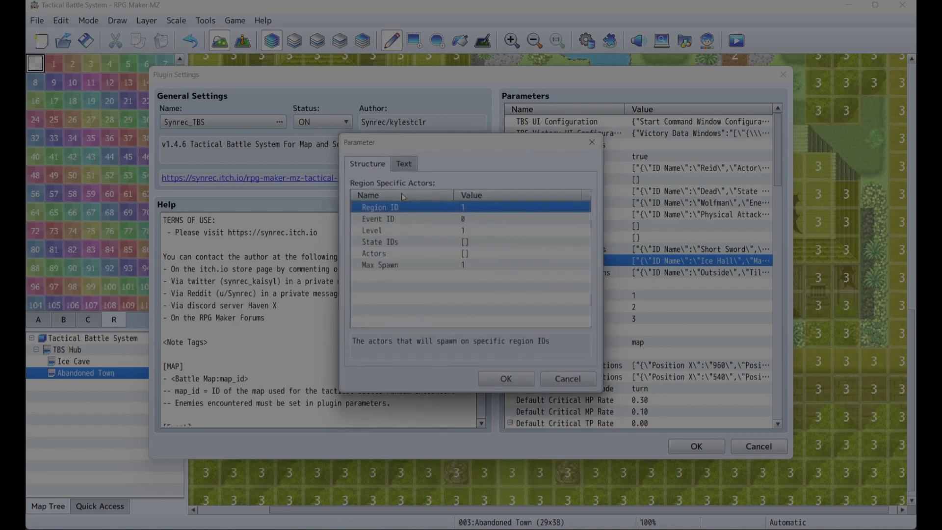
{"action": "mouse_move", "coordinate": [470, 212]}
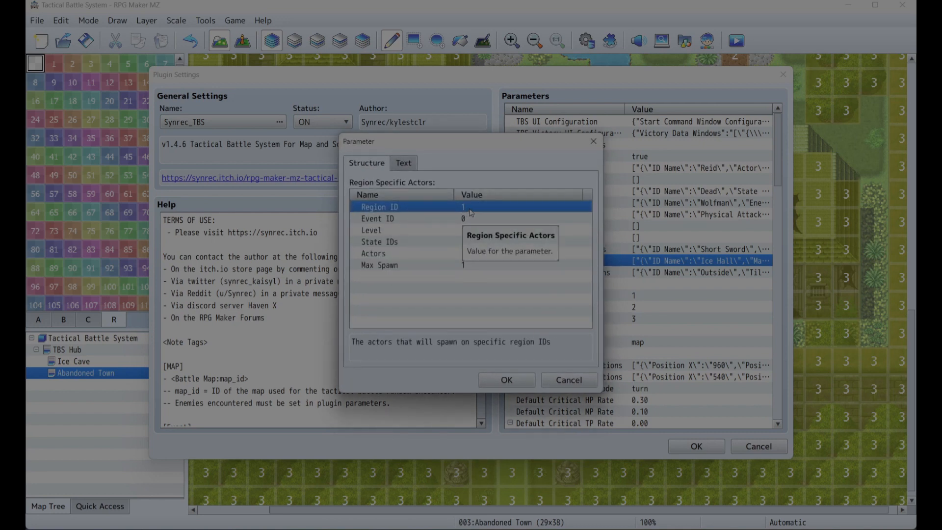
{"action": "double_click", "coordinate": [401, 207]}
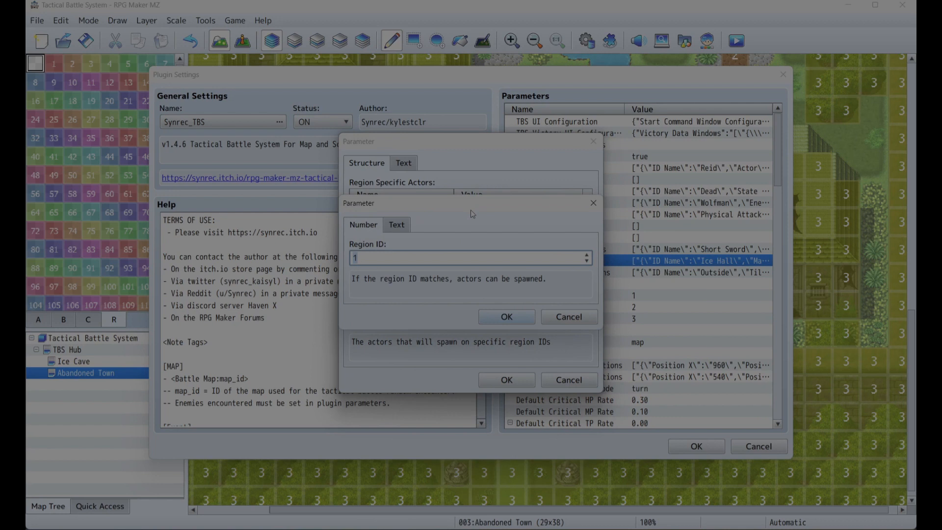
{"action": "left_click", "coordinate": [505, 317]}
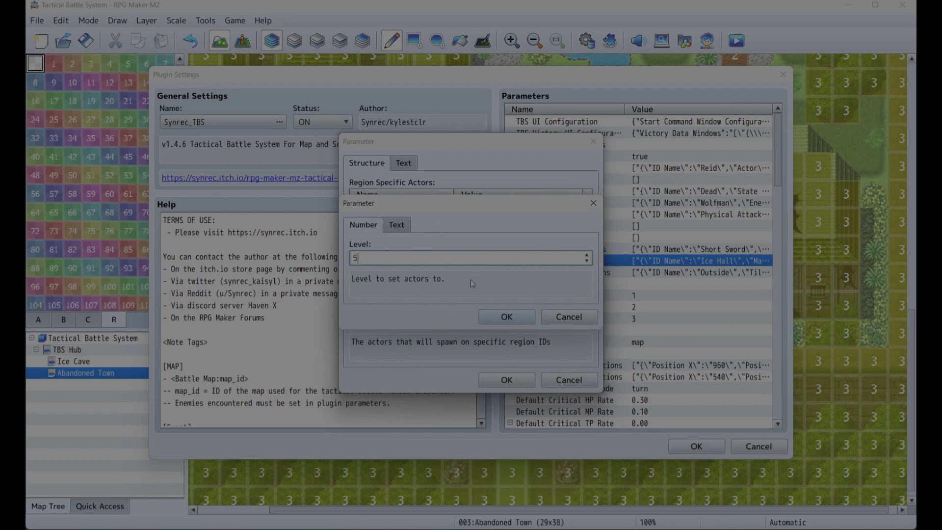
{"action": "left_click", "coordinate": [506, 316]}
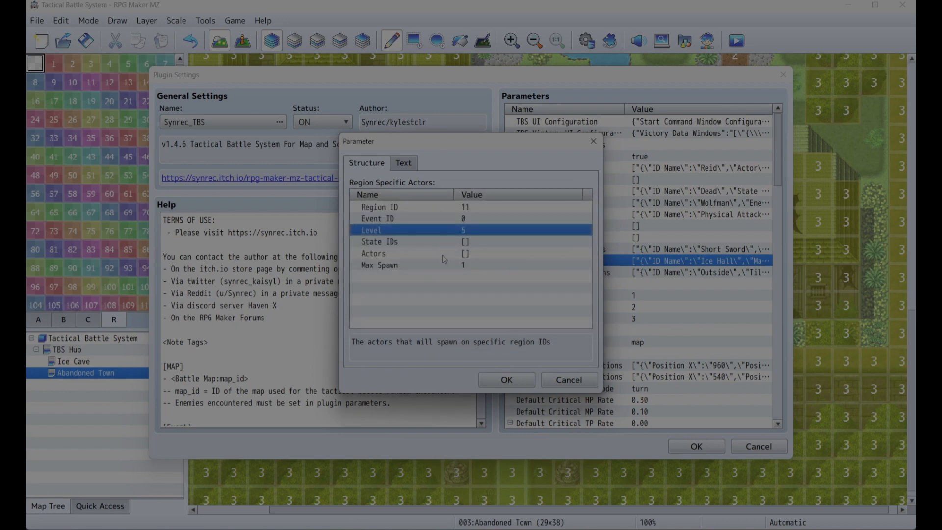
{"action": "double_click", "coordinate": [373, 253]}
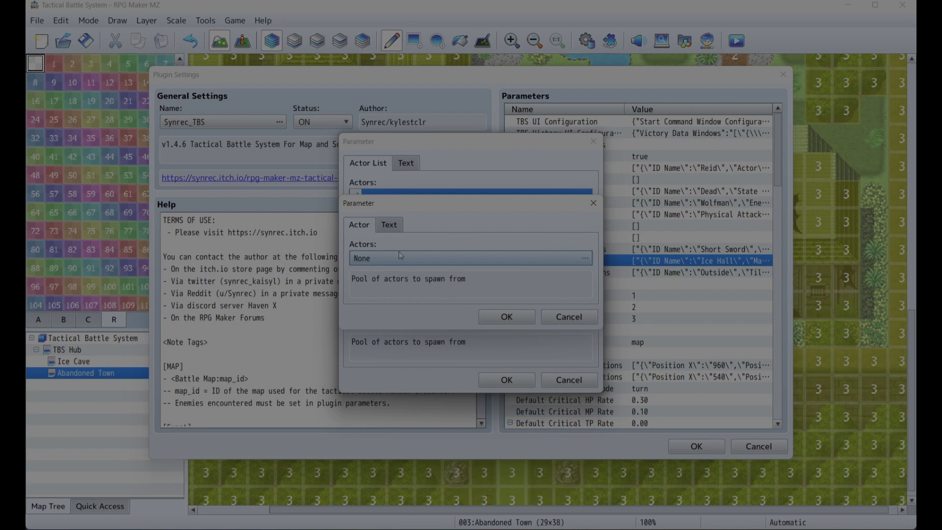
{"action": "left_click", "coordinate": [583, 257]}
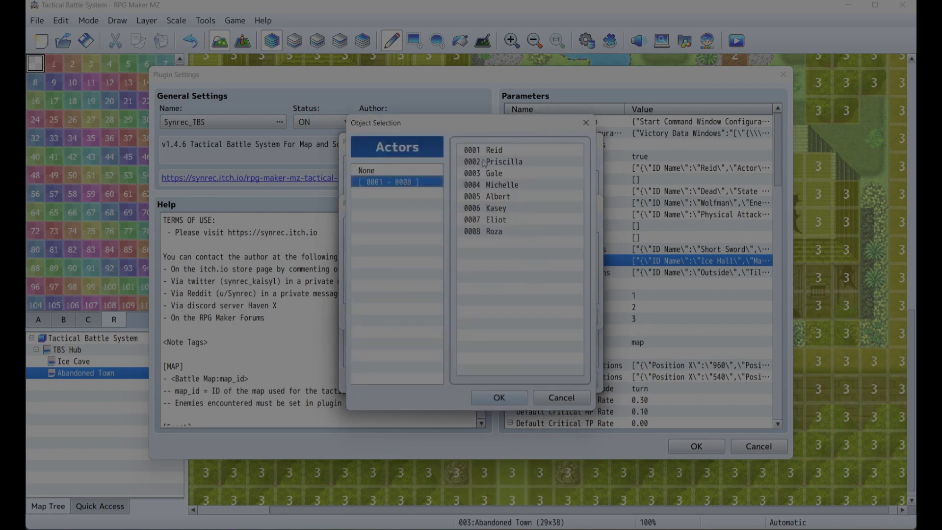
{"action": "left_click", "coordinate": [499, 397]}
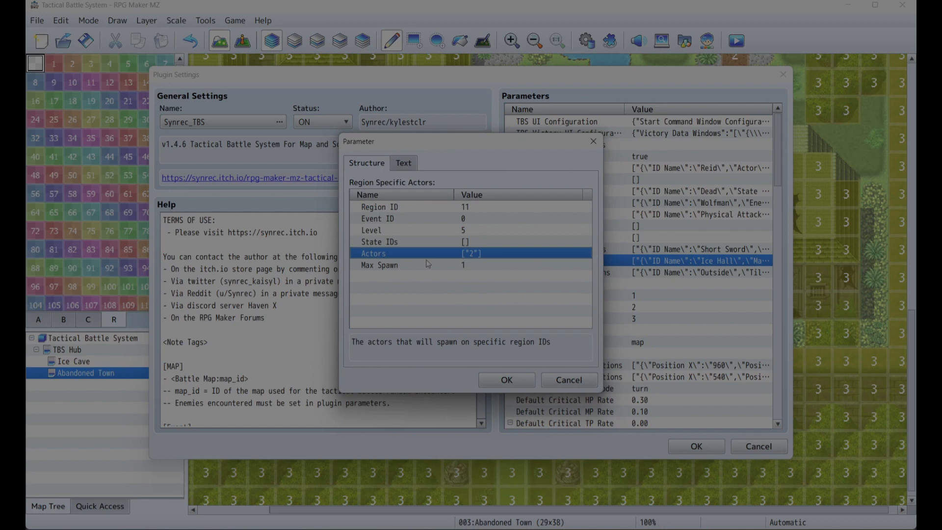
{"action": "left_click", "coordinate": [375, 163]}
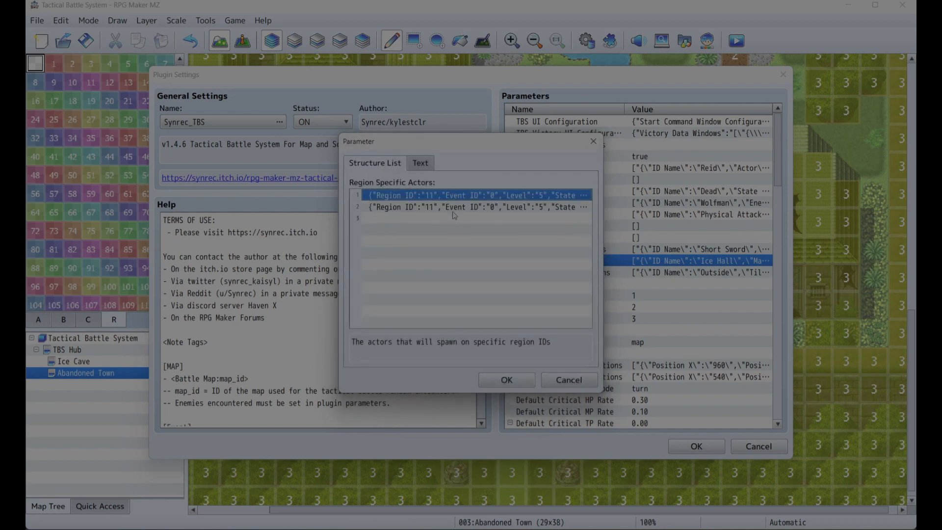
Step: Set the second spawn entry to region 12 with Gale as its actor
{"action": "double_click", "coordinate": [469, 195]}
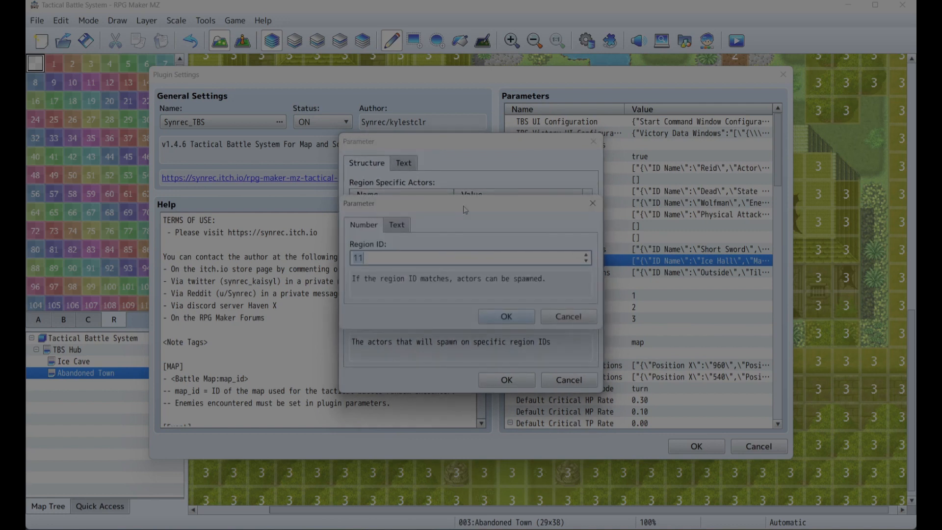
{"action": "left_click", "coordinate": [506, 316]}
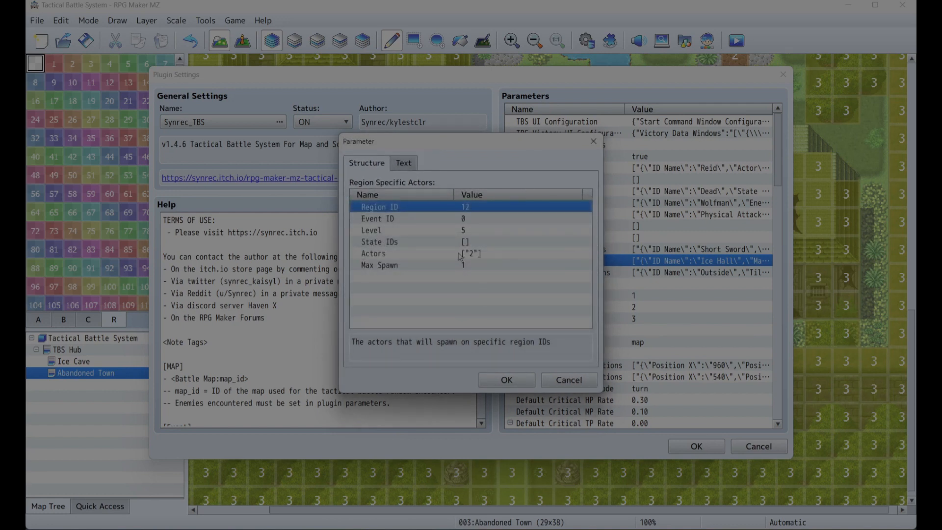
{"action": "double_click", "coordinate": [472, 253]}
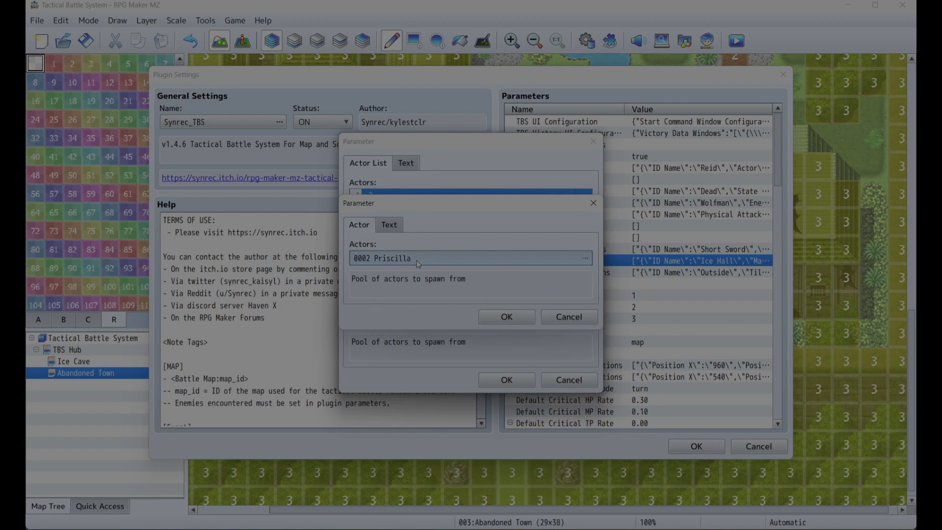
{"action": "left_click", "coordinate": [583, 257]}
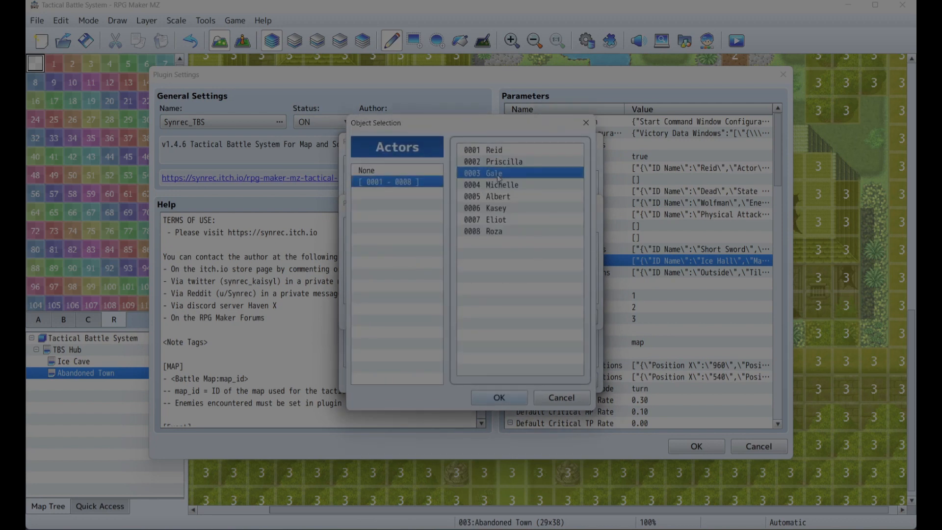
{"action": "left_click", "coordinate": [498, 398]}
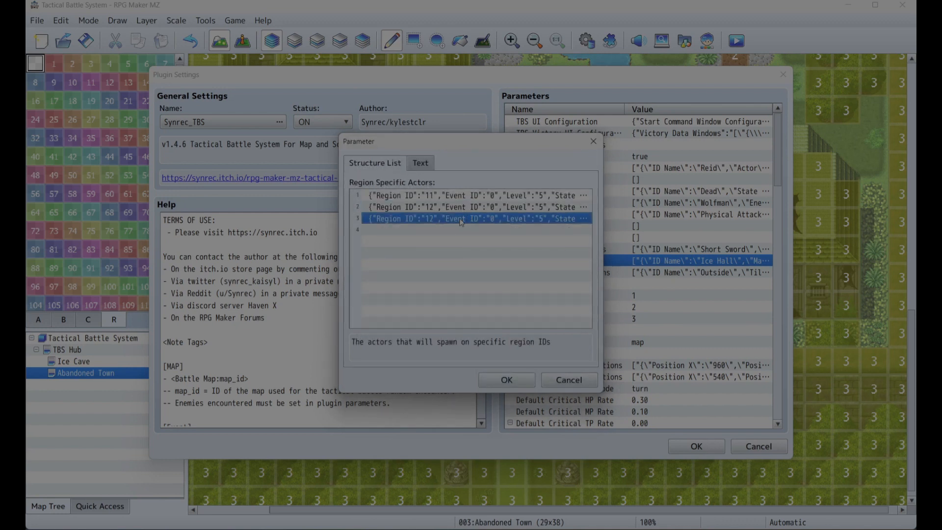
Step: Set the third spawn entry to region 13 with Albert as its actor
{"action": "double_click", "coordinate": [460, 218]}
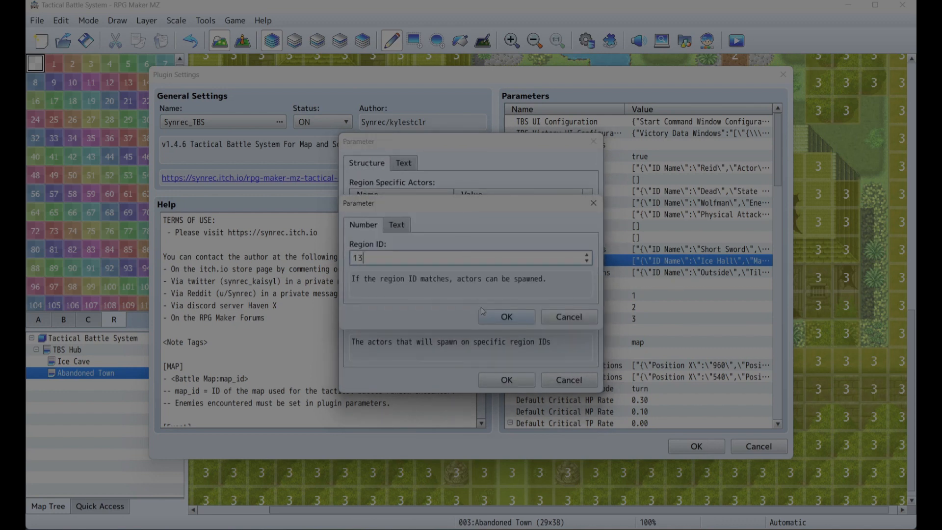
{"action": "left_click", "coordinate": [505, 317]}
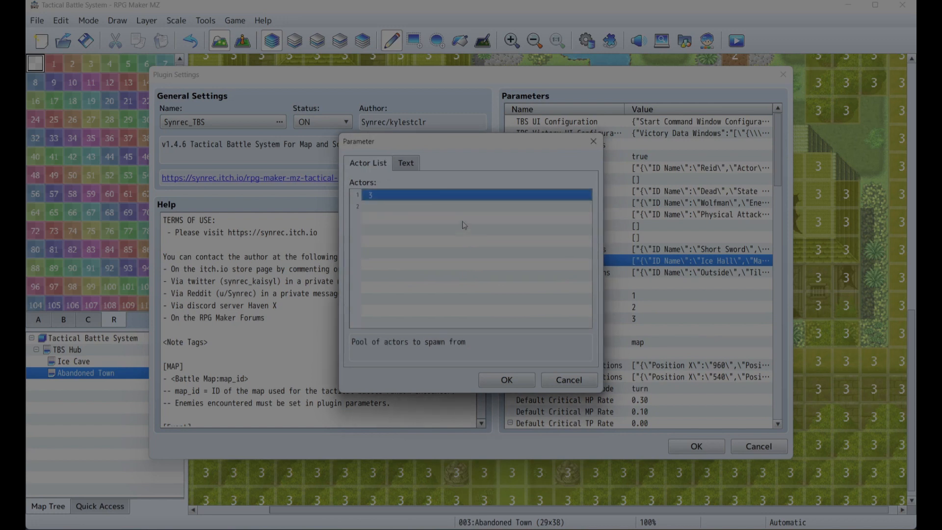
{"action": "double_click", "coordinate": [471, 196]}
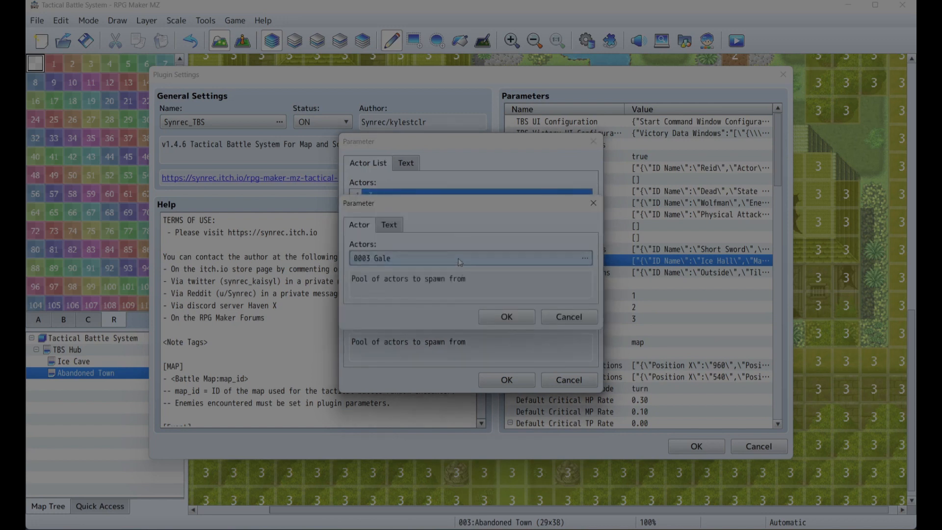
{"action": "left_click", "coordinate": [584, 258]}
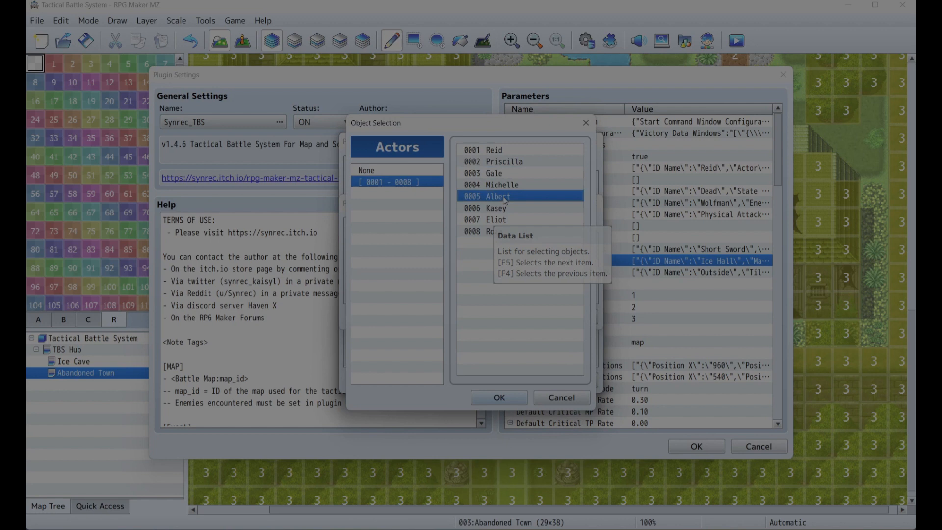
{"action": "left_click", "coordinate": [498, 397]}
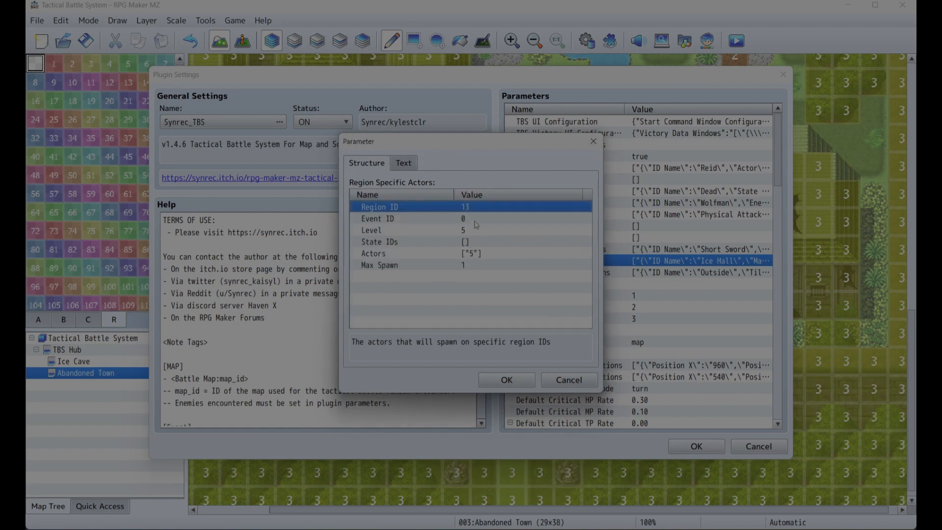
Step: Add a region 14 entry spawning Albert and confirm the map configurations
{"action": "double_click", "coordinate": [471, 206]}
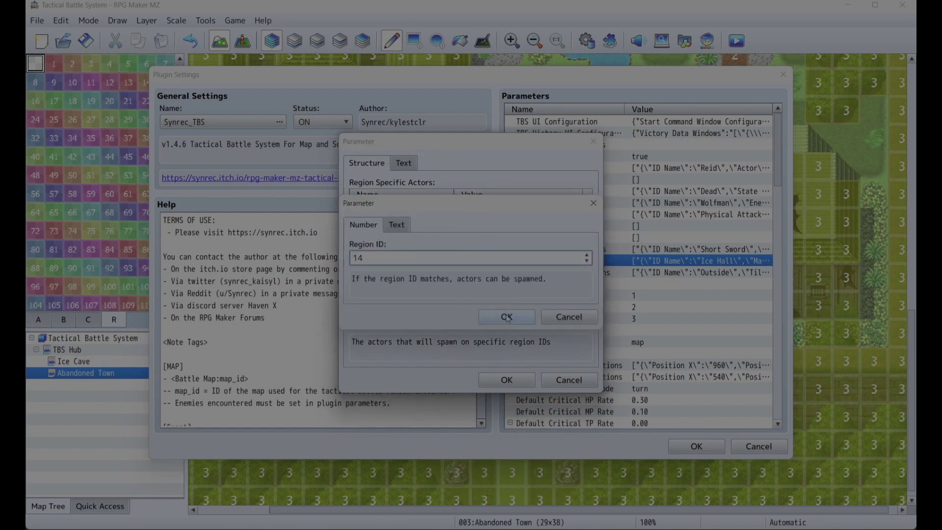
{"action": "left_click", "coordinate": [506, 316]}
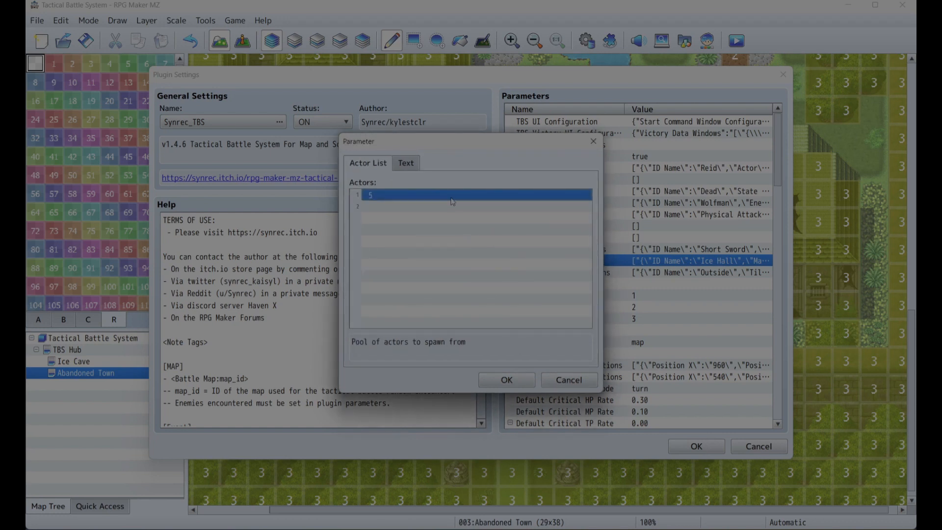
{"action": "double_click", "coordinate": [474, 195]}
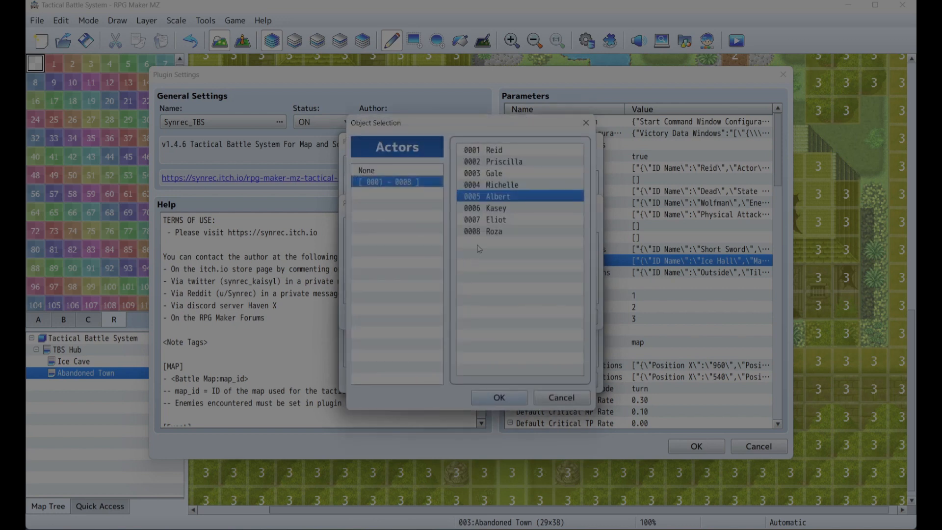
{"action": "left_click", "coordinate": [498, 397]}
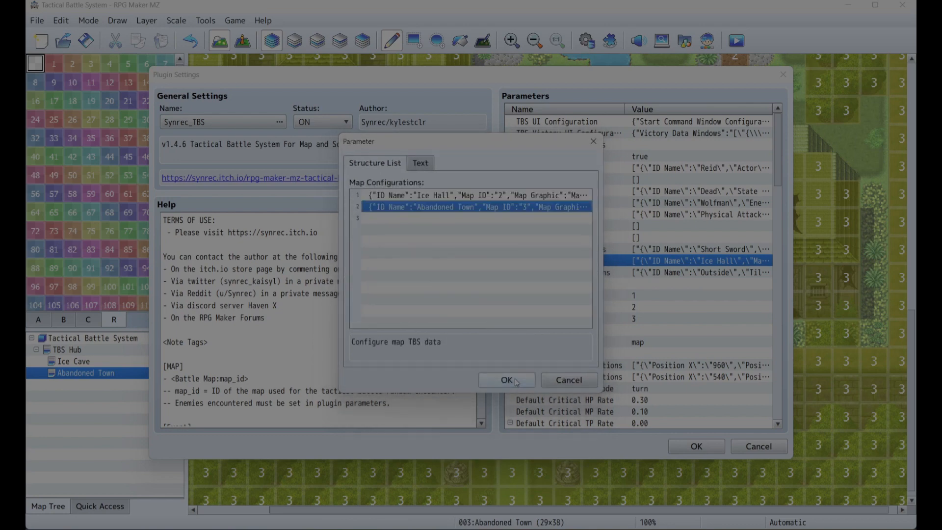
{"action": "left_click", "coordinate": [506, 380]}
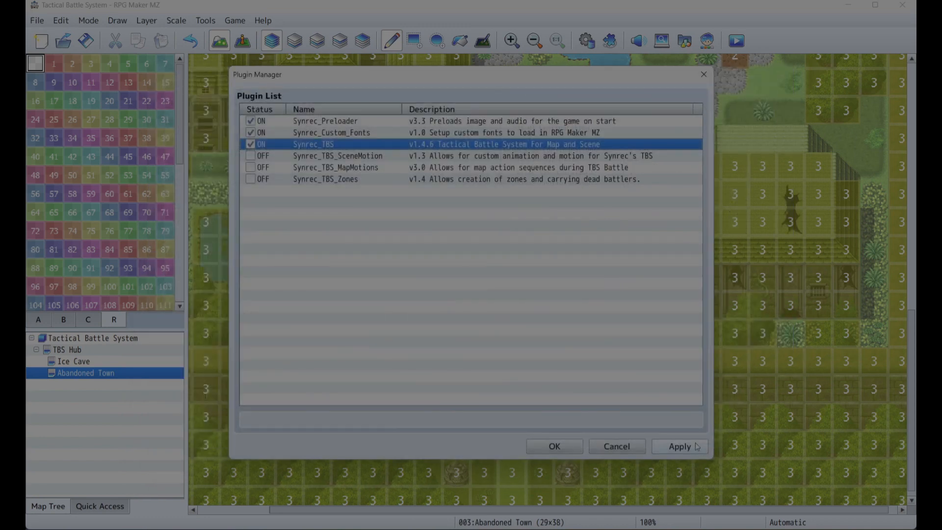
Step: Apply the plugin changes, paint gate tiles as regions 12, 13, 14, and playtest
{"action": "left_click", "coordinate": [554, 446]}
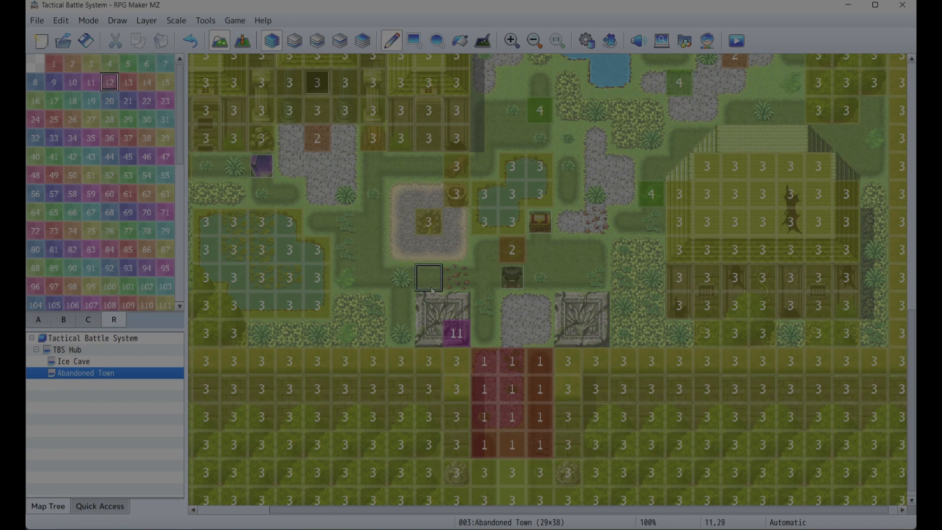
{"action": "left_click", "coordinate": [567, 333]}
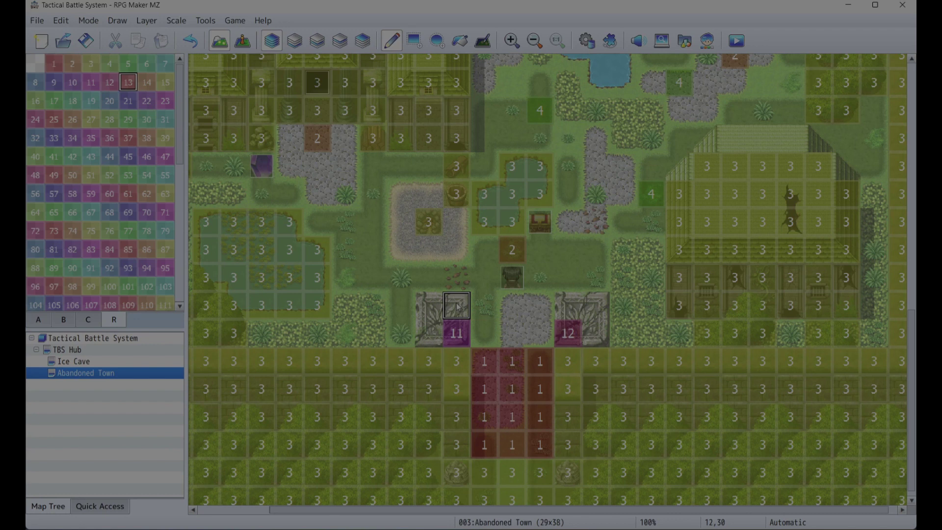
{"action": "left_click", "coordinate": [623, 305]}
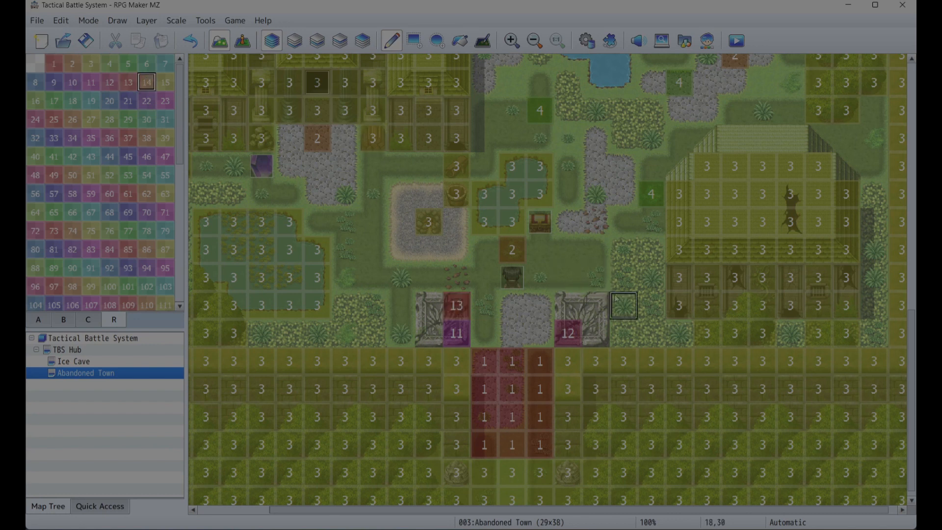
{"action": "left_click", "coordinate": [568, 305]}
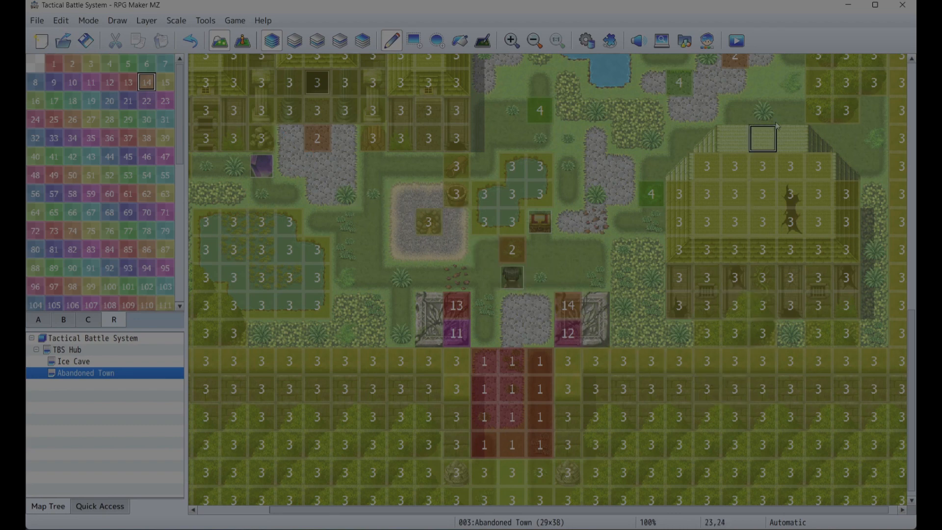
{"action": "mouse_move", "coordinate": [745, 81]}
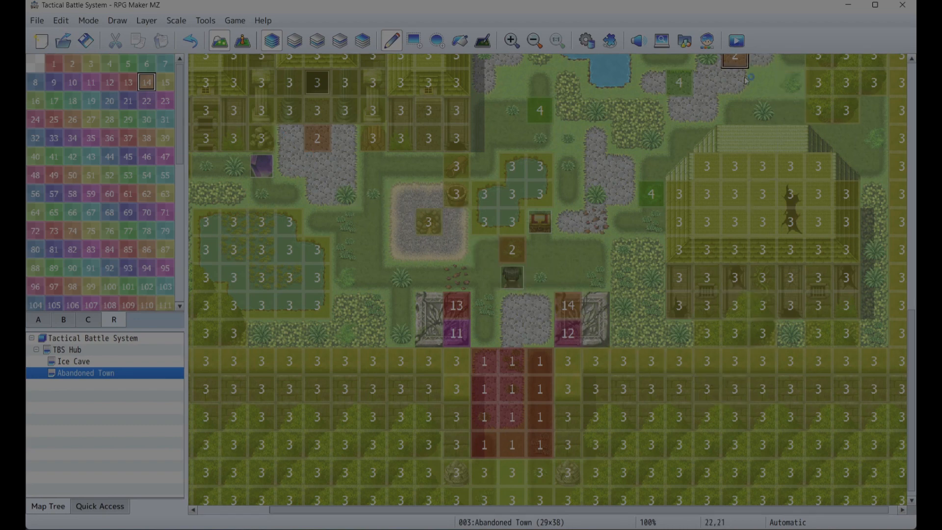
{"action": "left_click", "coordinate": [736, 40]}
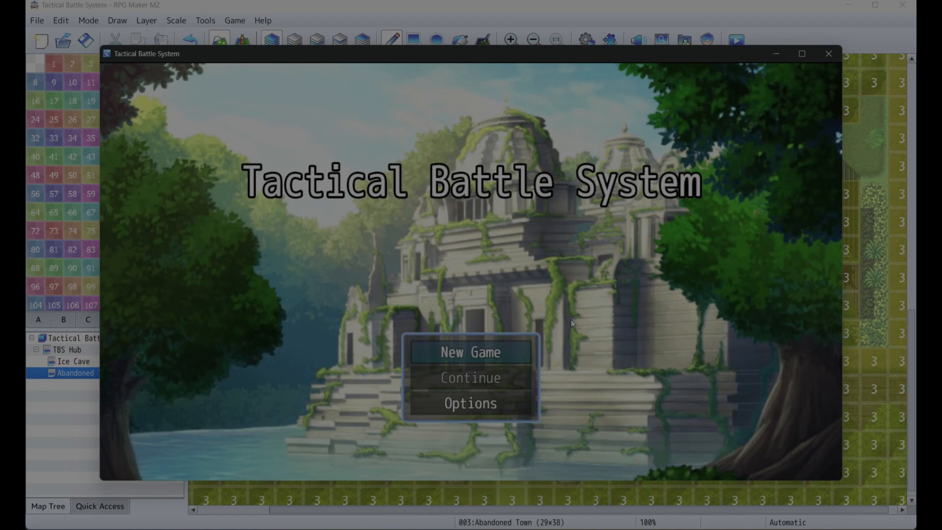
Step: Start a New Game to check the gate spawns, then close the game window
{"action": "left_click", "coordinate": [471, 353]}
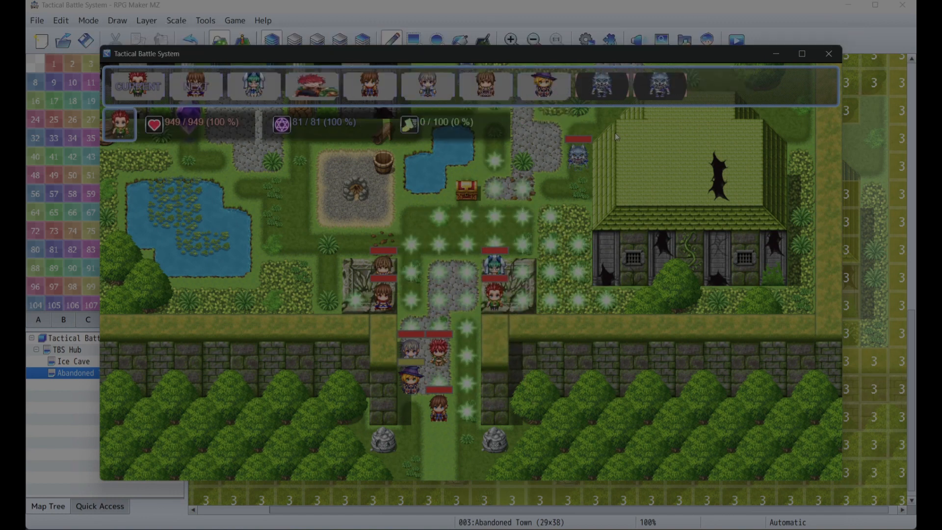
{"action": "left_click", "coordinate": [828, 53]}
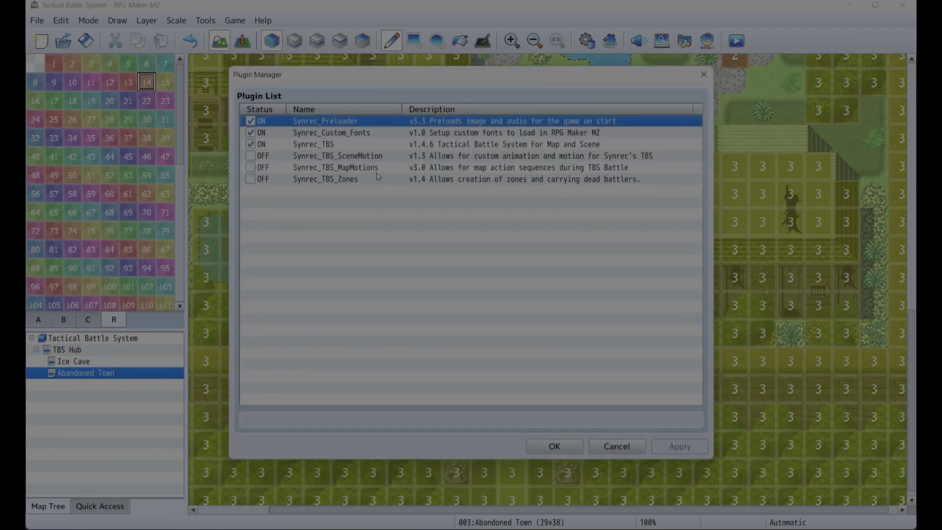
Step: In Synrec_TBS map configuration, set Maximum Actors to 0 and clear Auto Place Actor
{"action": "double_click", "coordinate": [313, 145]}
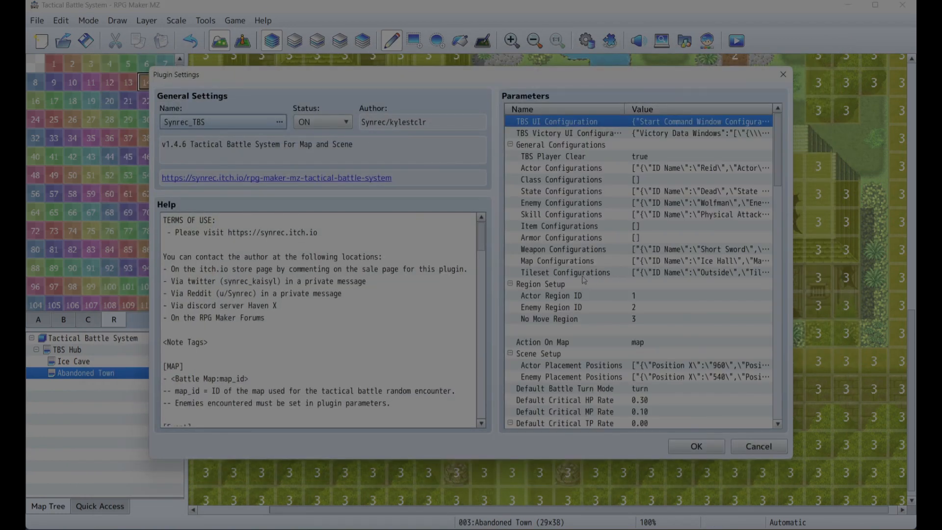
{"action": "mouse_move", "coordinate": [551, 246]}
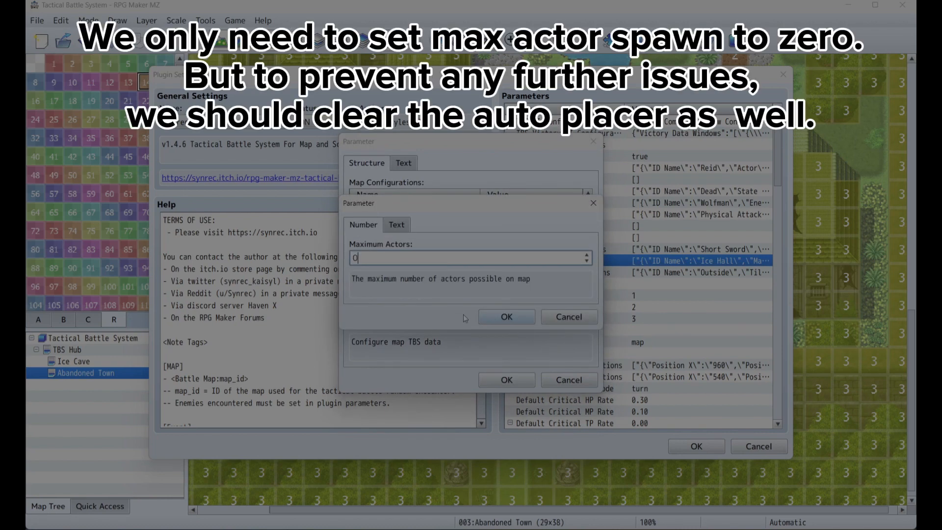
{"action": "left_click", "coordinate": [505, 317]}
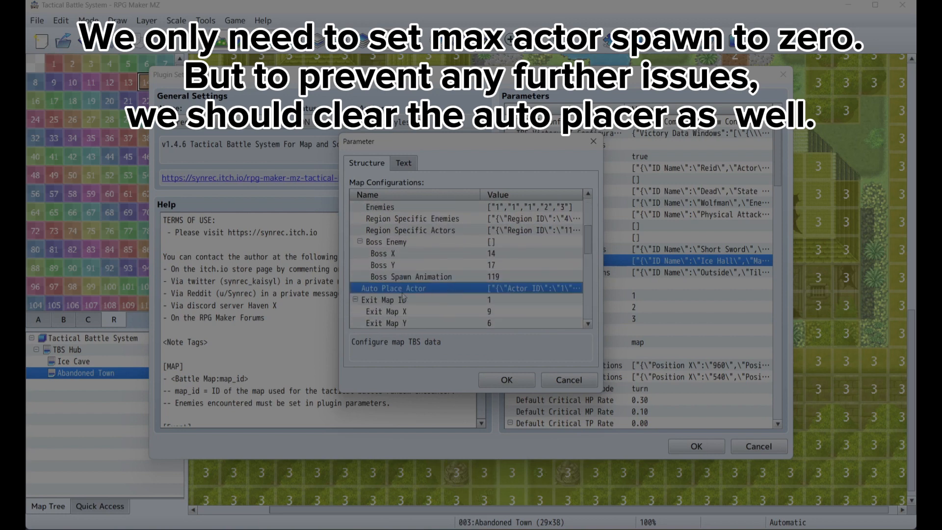
{"action": "double_click", "coordinate": [393, 288]}
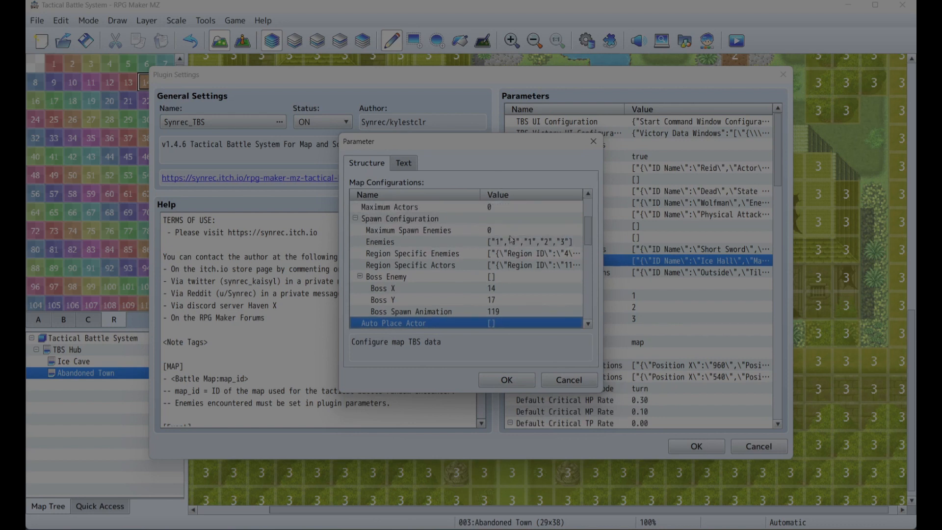
{"action": "scroll", "scroll_direction": "down", "scroll_amount": 3}
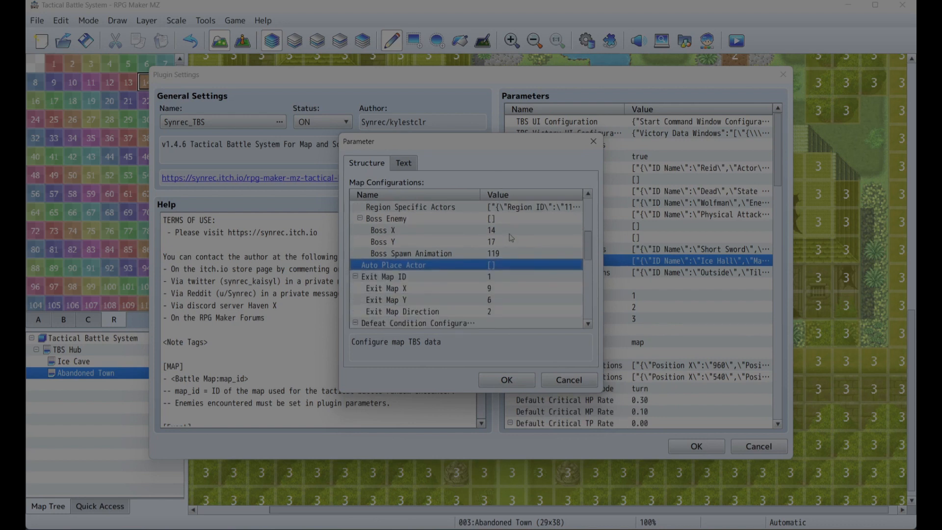
{"action": "scroll", "scroll_direction": "down", "scroll_amount": 3}
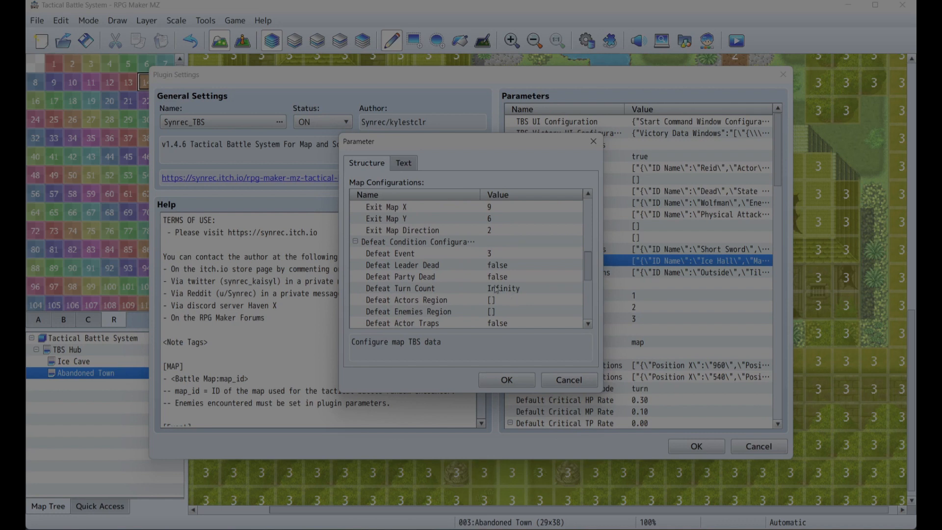
{"action": "scroll", "scroll_direction": "up", "scroll_amount": 3}
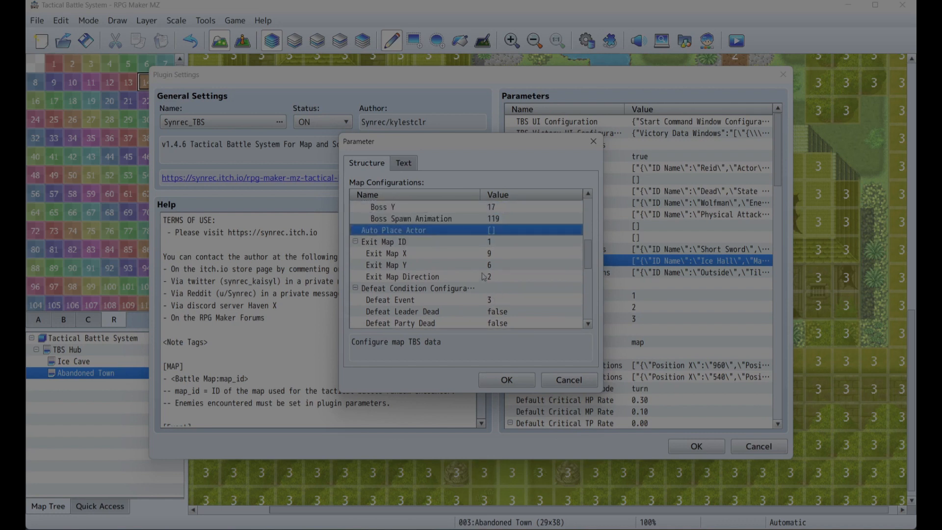
{"action": "scroll", "scroll_direction": "up", "scroll_amount": 3}
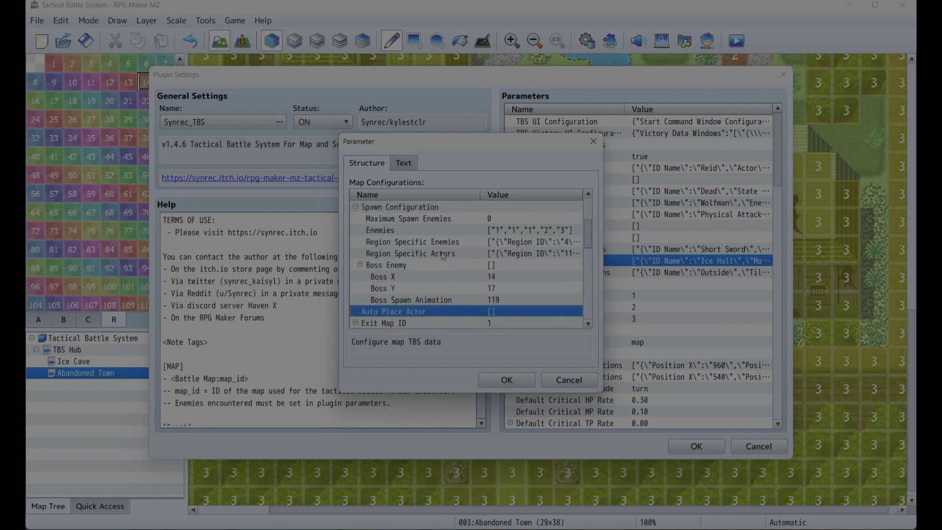
Step: Set the Region Specific Actors event to common event 0009 and confirm all dialogs
{"action": "double_click", "coordinate": [415, 253]}
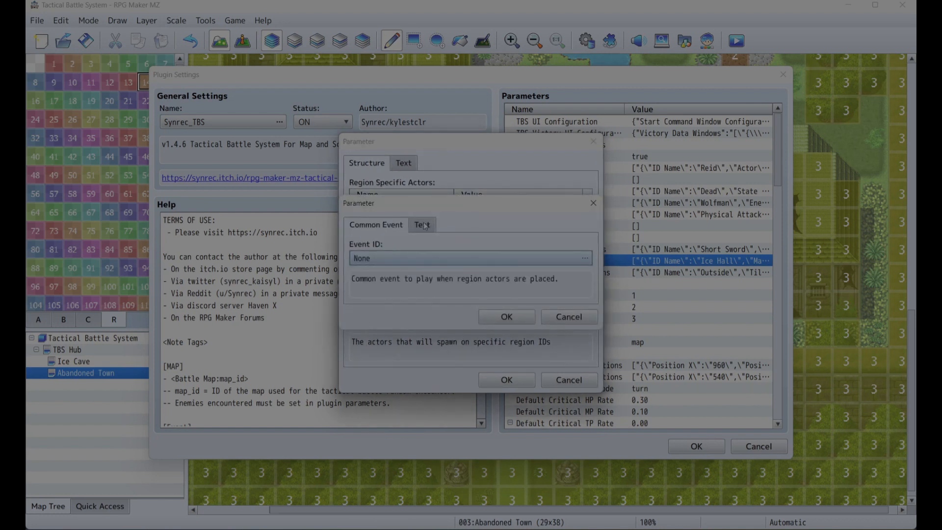
{"action": "left_click", "coordinate": [582, 258]}
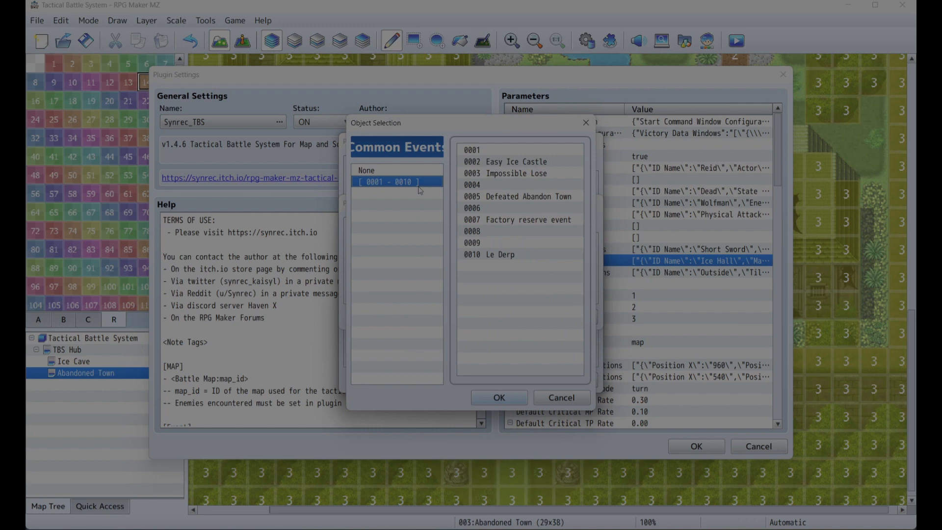
{"action": "mouse_move", "coordinate": [492, 252]}
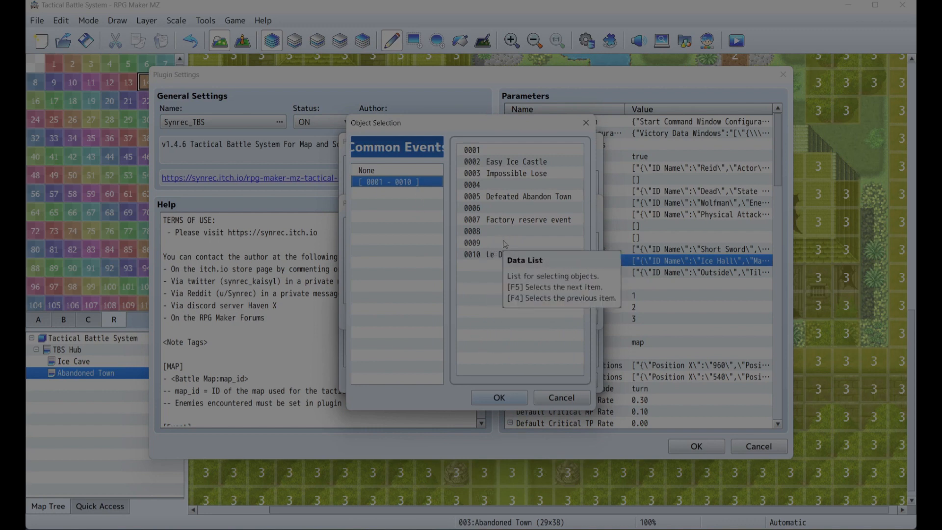
{"action": "mouse_move", "coordinate": [505, 295]}
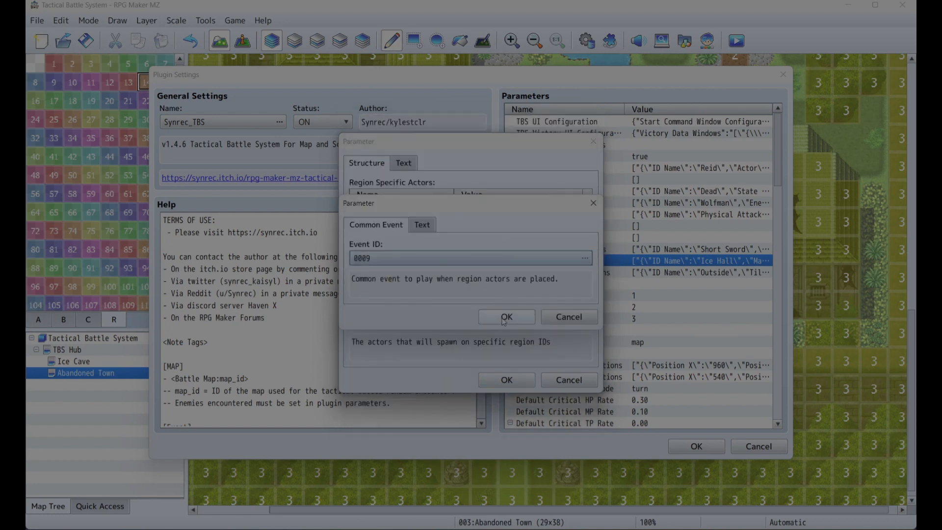
{"action": "left_click", "coordinate": [506, 317]}
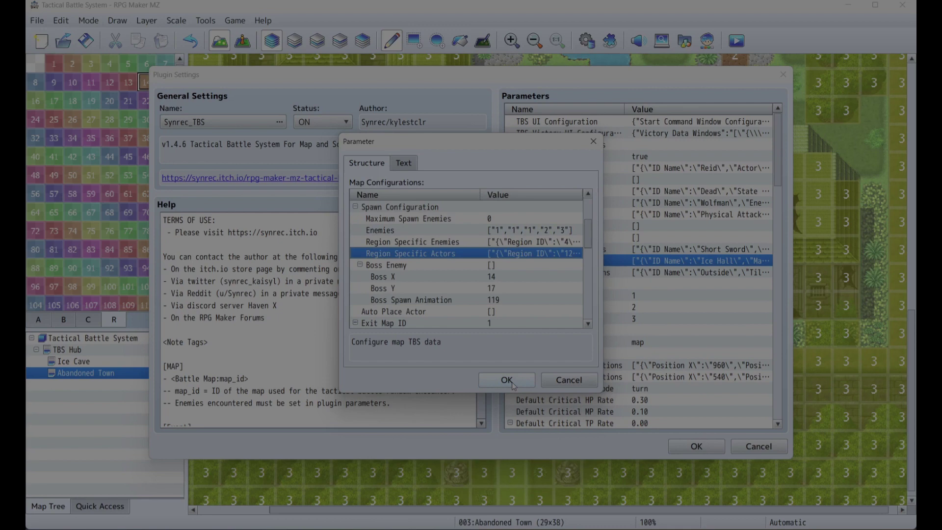
{"action": "left_click", "coordinate": [505, 380]}
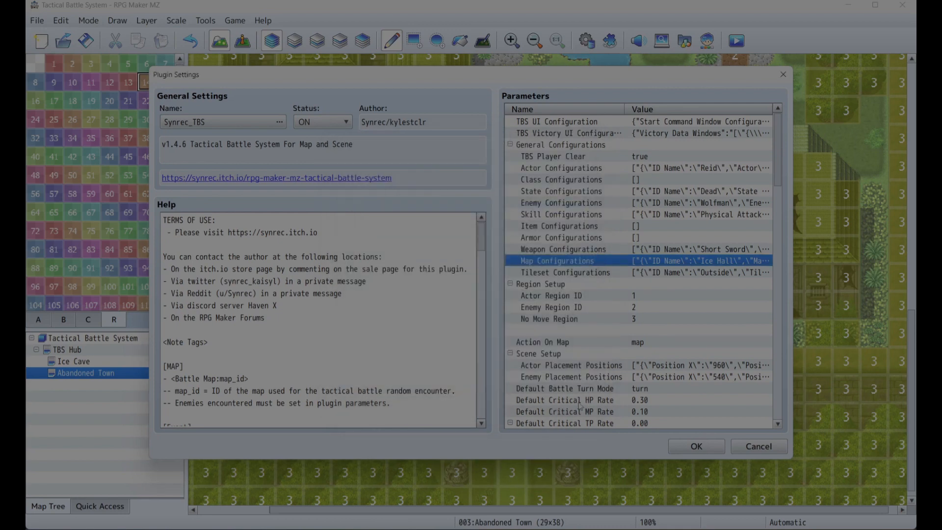
{"action": "left_click", "coordinate": [695, 446]}
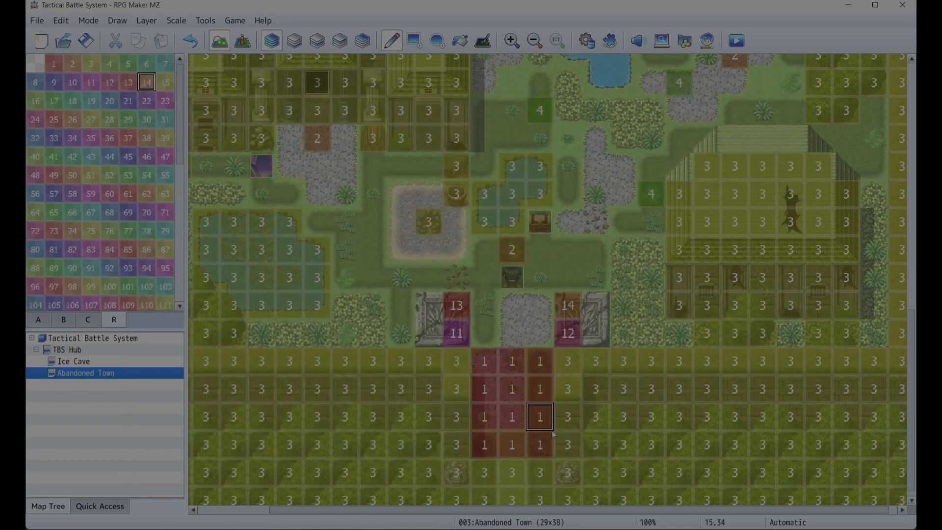
Step: Open the Database and switch to the Common Events list
{"action": "left_click", "coordinate": [205, 19]}
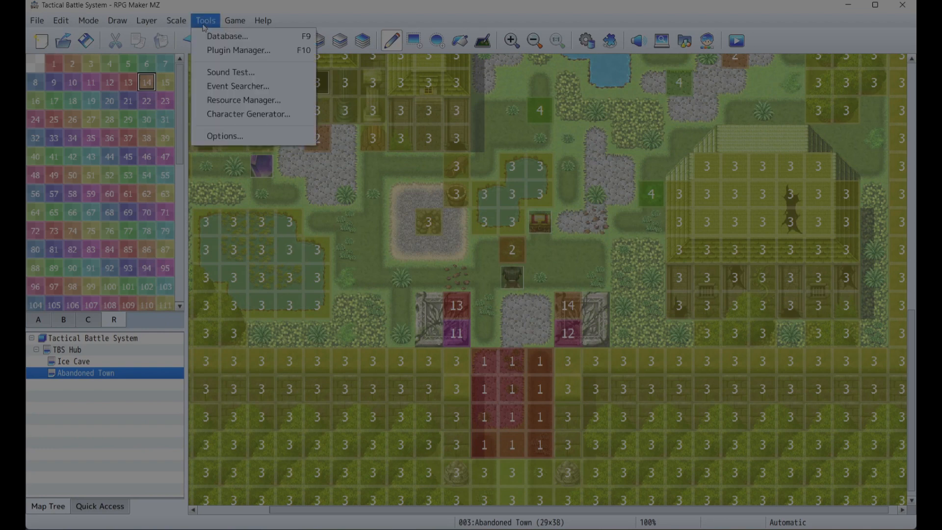
{"action": "left_click", "coordinate": [227, 35]}
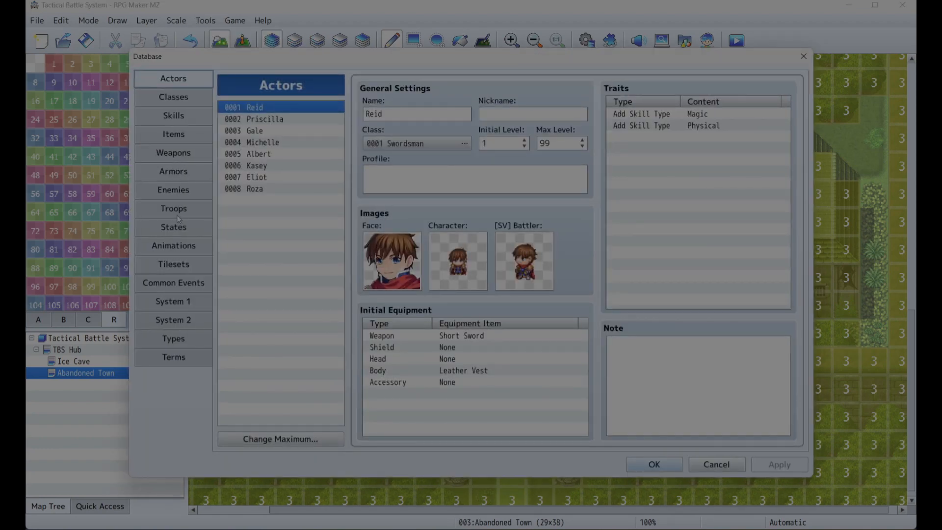
{"action": "left_click", "coordinate": [173, 208]}
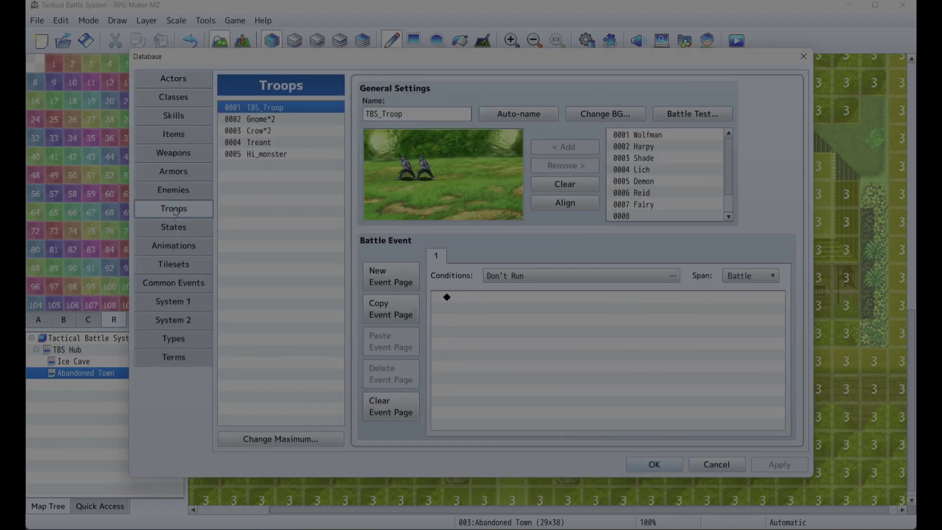
{"action": "left_click", "coordinate": [174, 283]}
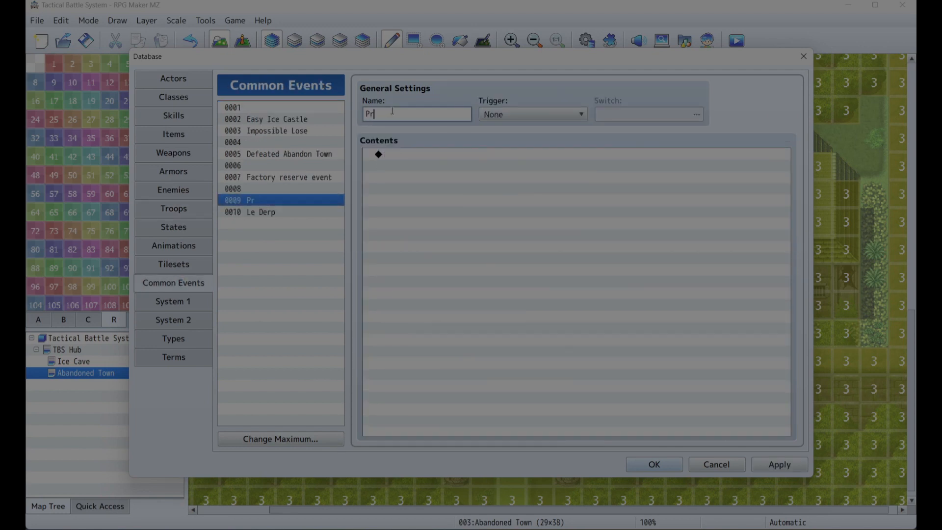
Step: Name common event 0009 'Priscilla Gab' and show Priscilla's face saying 'Let's hit em hard and fast!'
{"action": "type", "text": "iscilla Gab"}
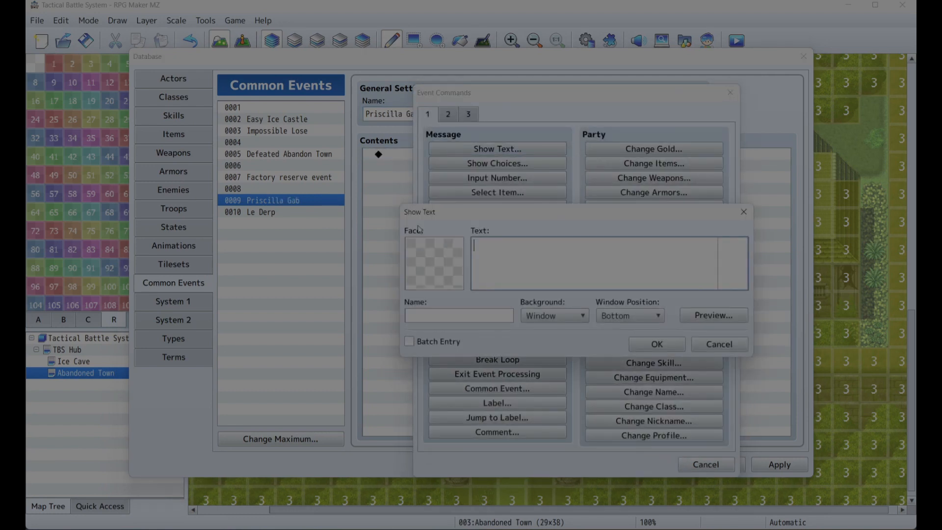
{"action": "left_click", "coordinate": [434, 263]}
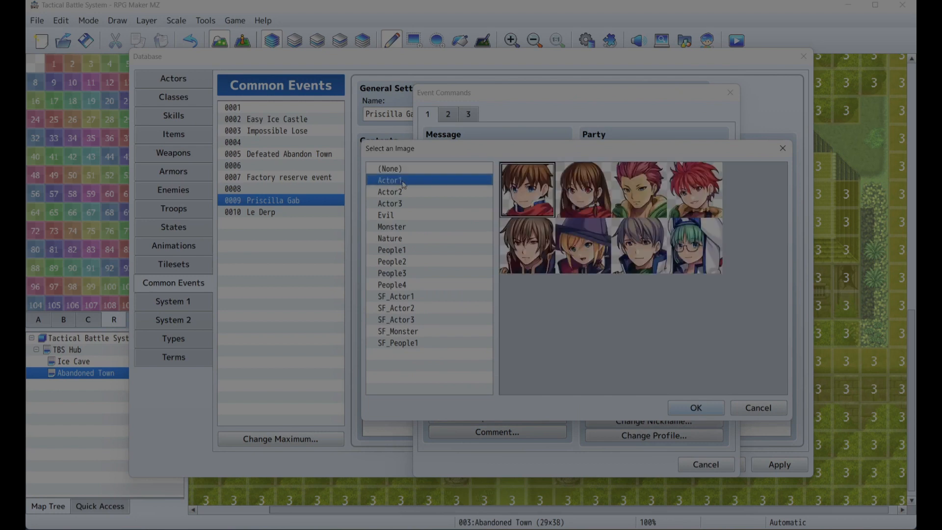
{"action": "left_click", "coordinate": [695, 408]}
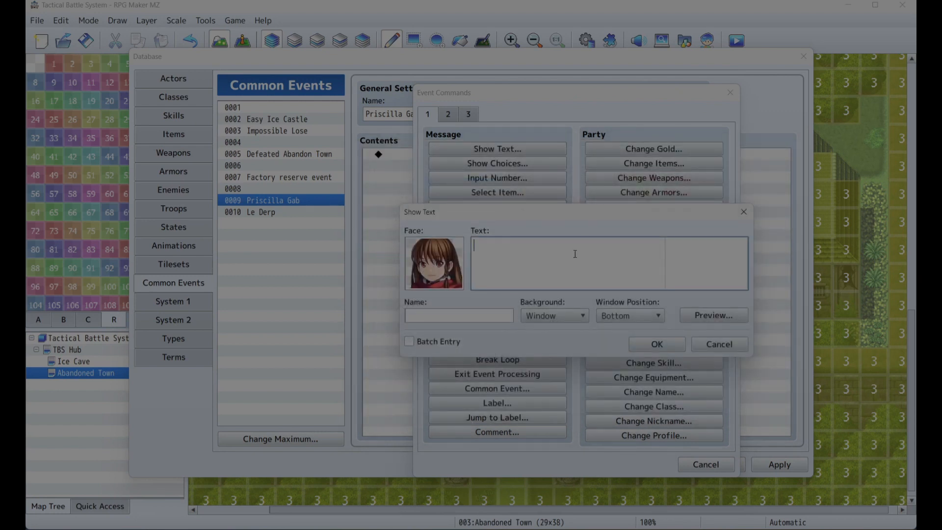
{"action": "type", "text": "Let's hit"}
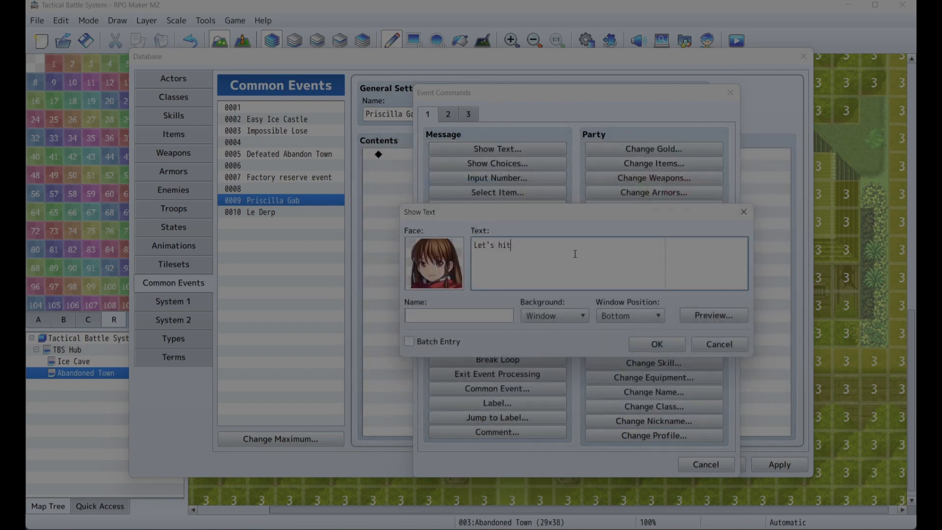
{"action": "type", "text": "em hard and"}
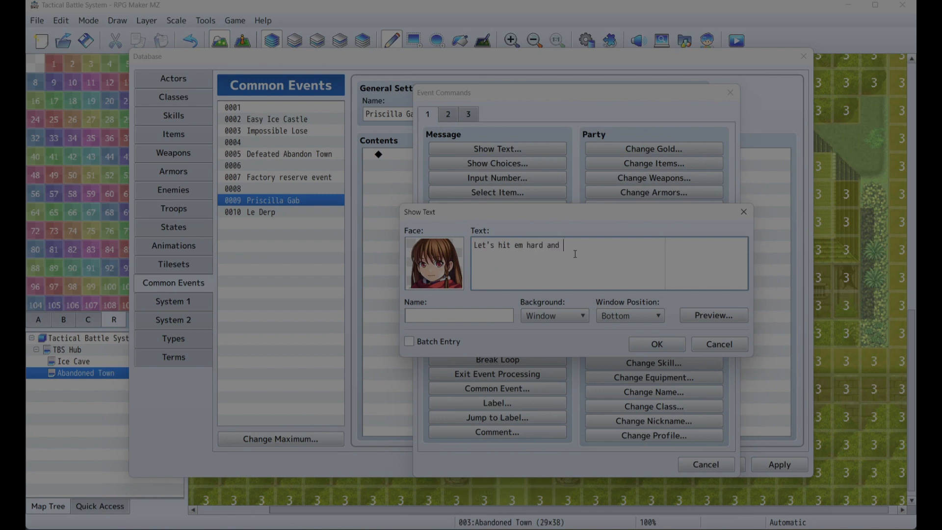
{"action": "type", "text": "fast!"}
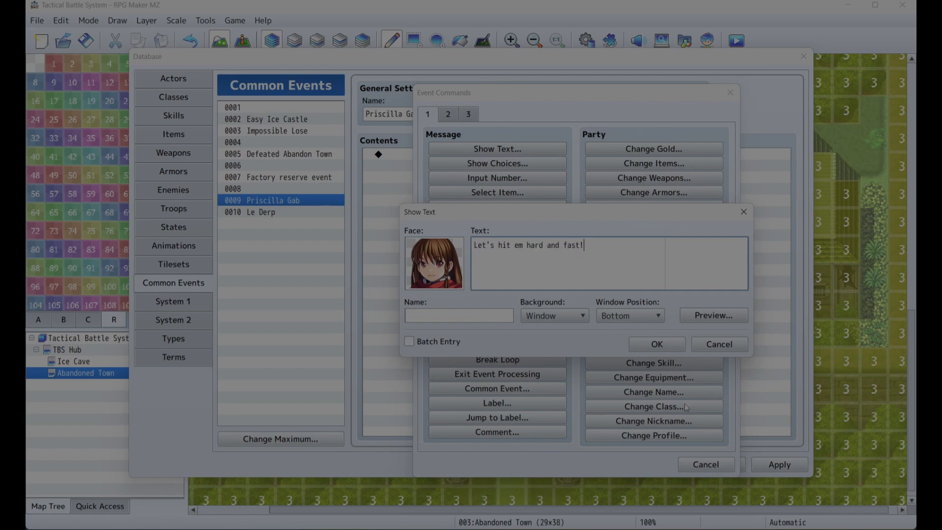
{"action": "left_click", "coordinate": [656, 344]}
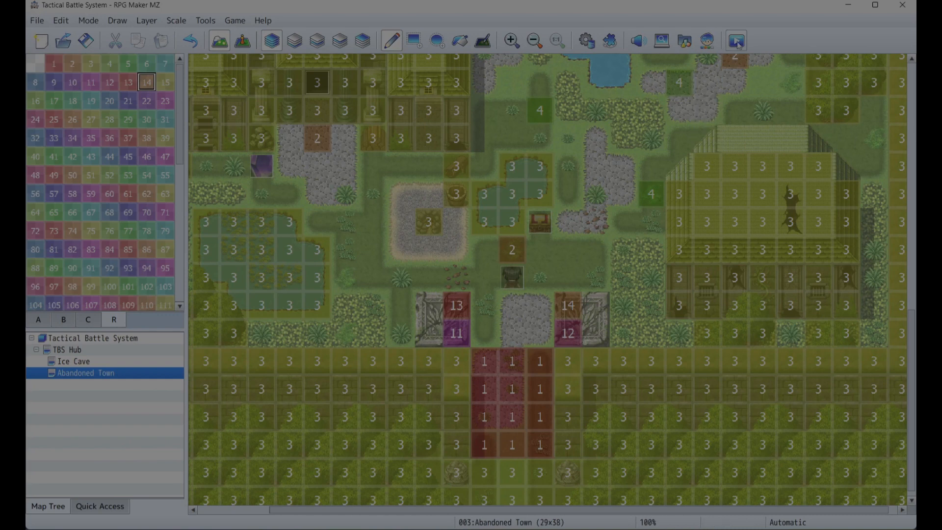
Step: Playtest the Abandoned Town battle and list the active unit's Physical skills under Skillz
{"action": "left_click", "coordinate": [736, 40]}
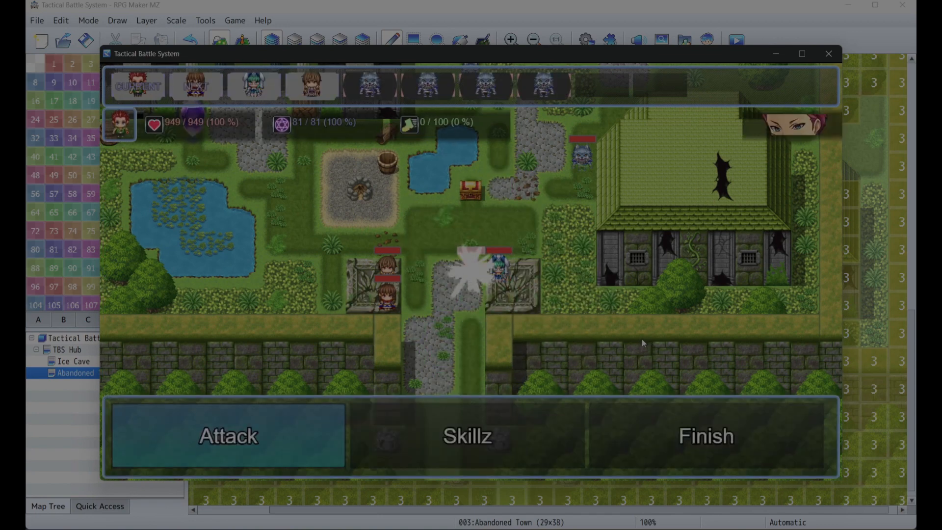
{"action": "left_click", "coordinate": [466, 434]}
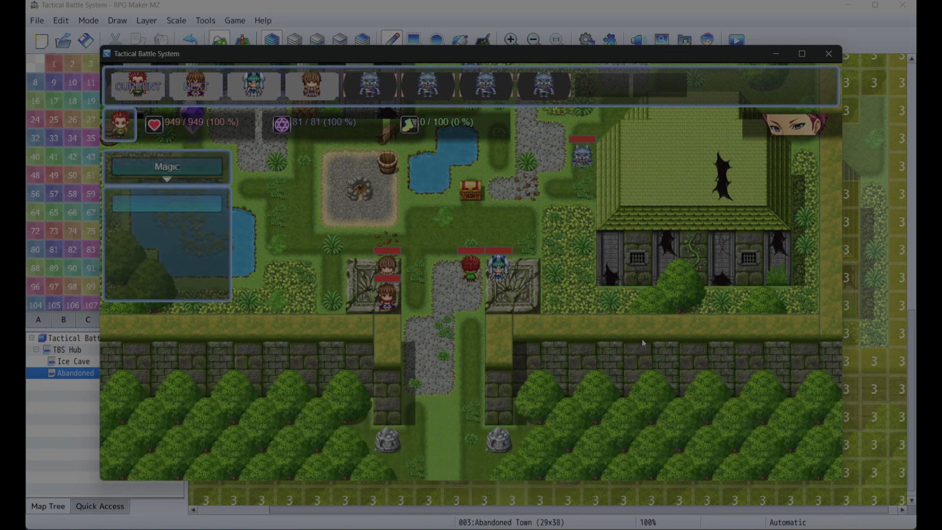
{"action": "left_click", "coordinate": [166, 167]}
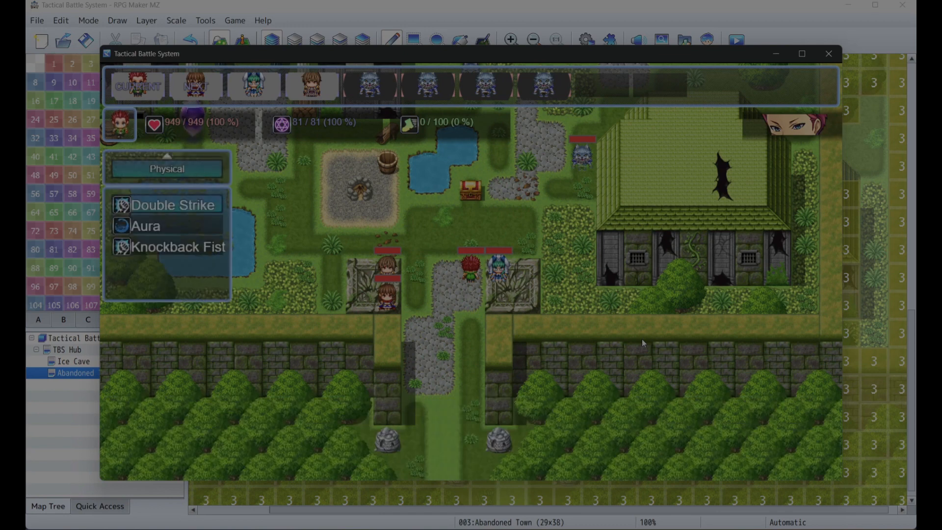